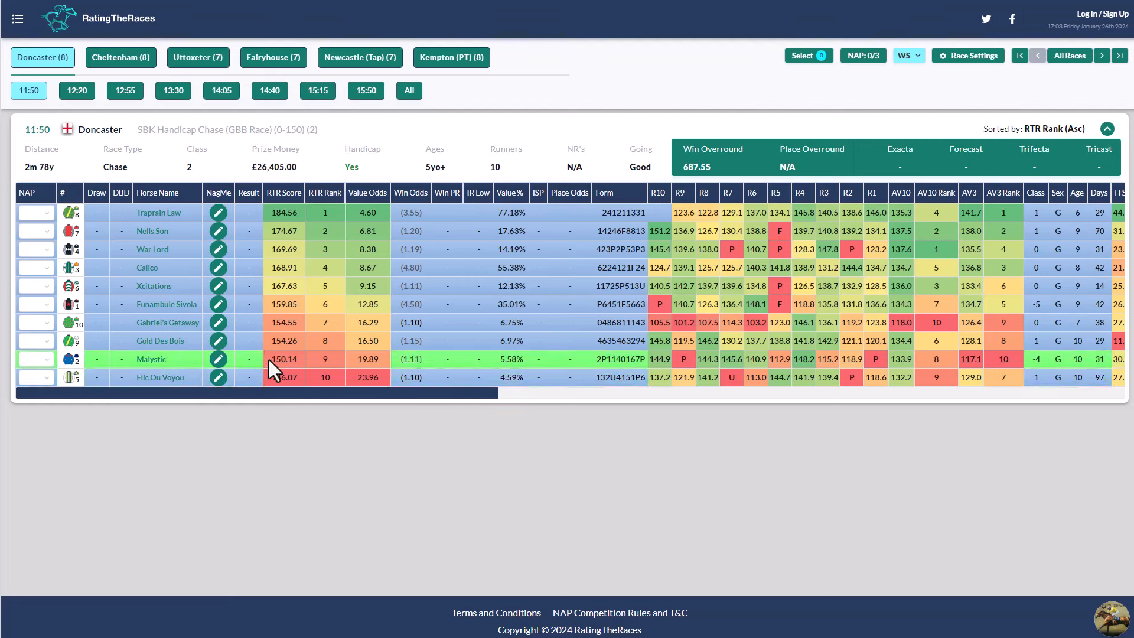
{"action": "mouse_move", "coordinate": [512, 554]}
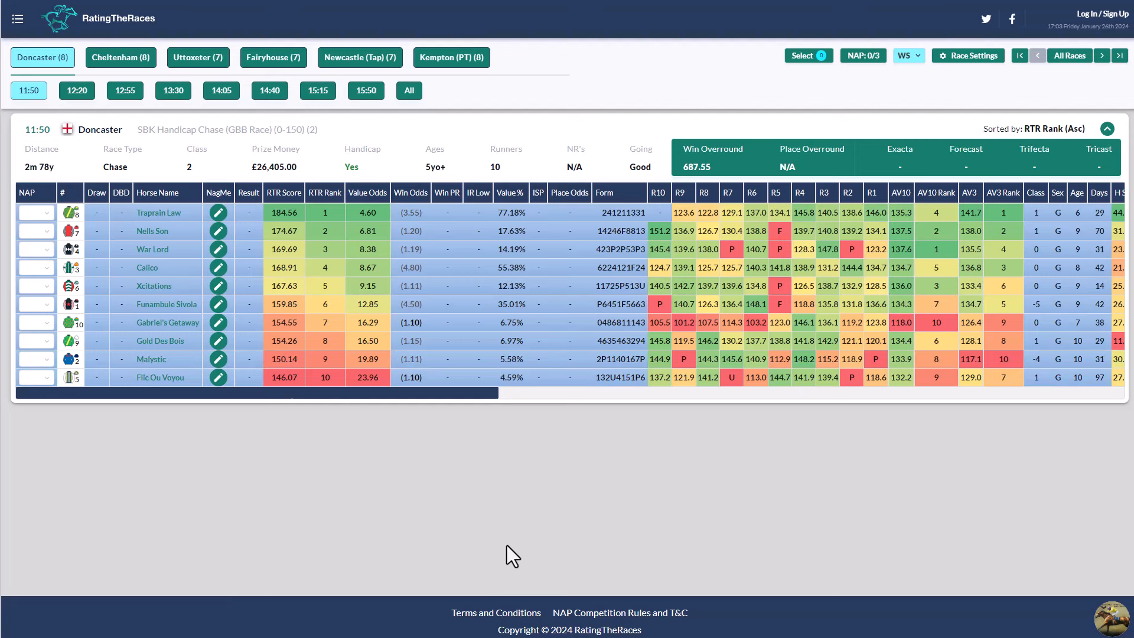
{"action": "mouse_move", "coordinate": [691, 485]}
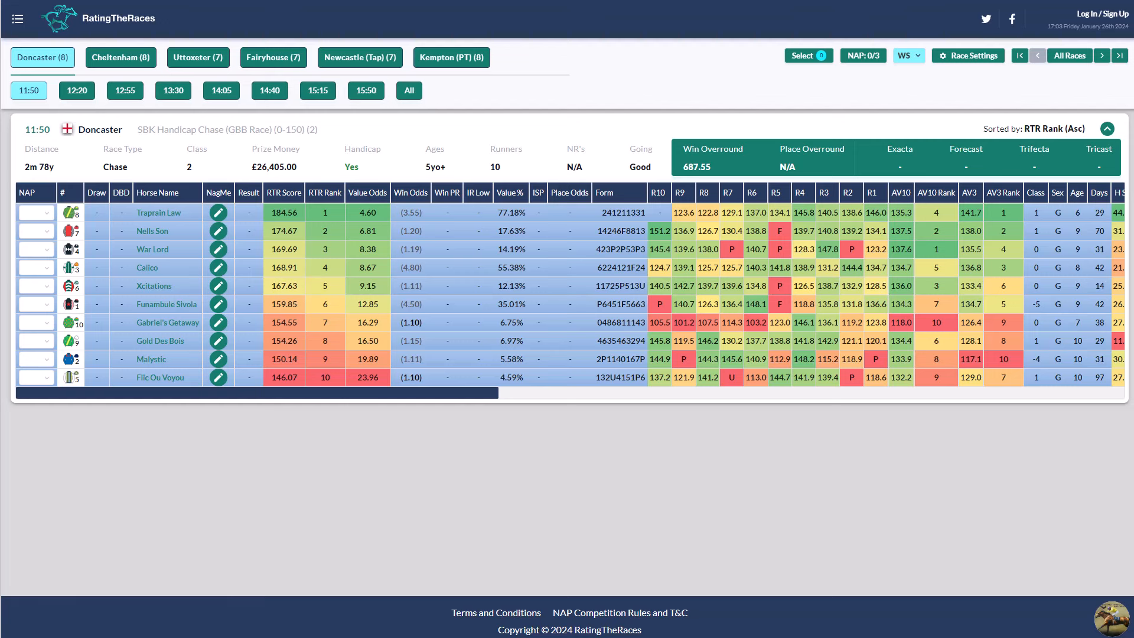
{"action": "mouse_move", "coordinate": [795, 400]}
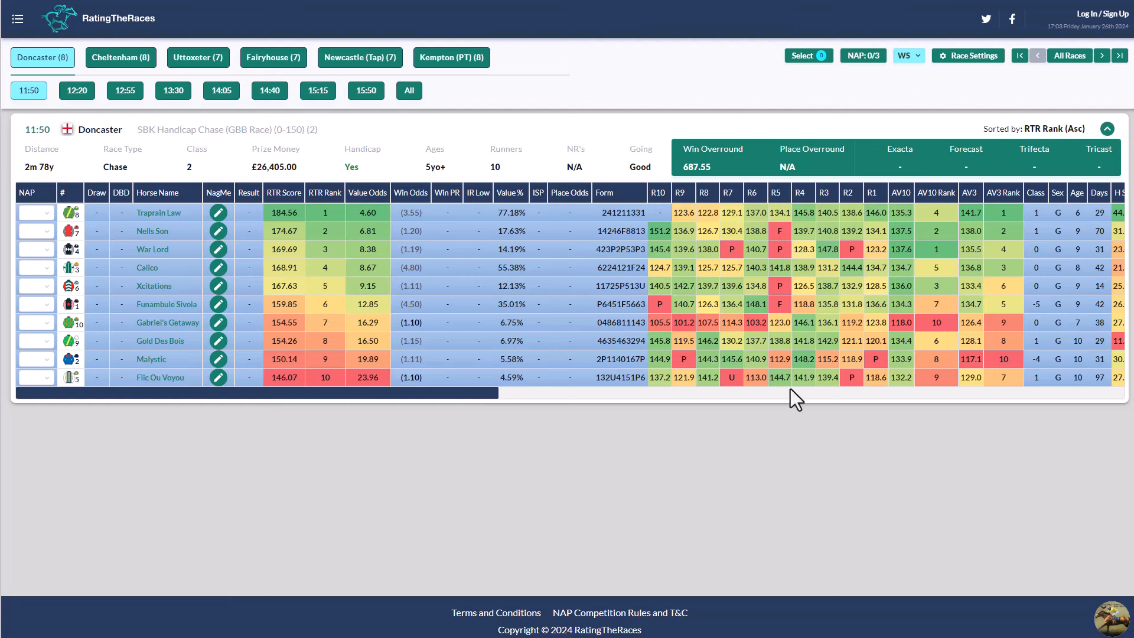
{"action": "mouse_move", "coordinate": [625, 510]}
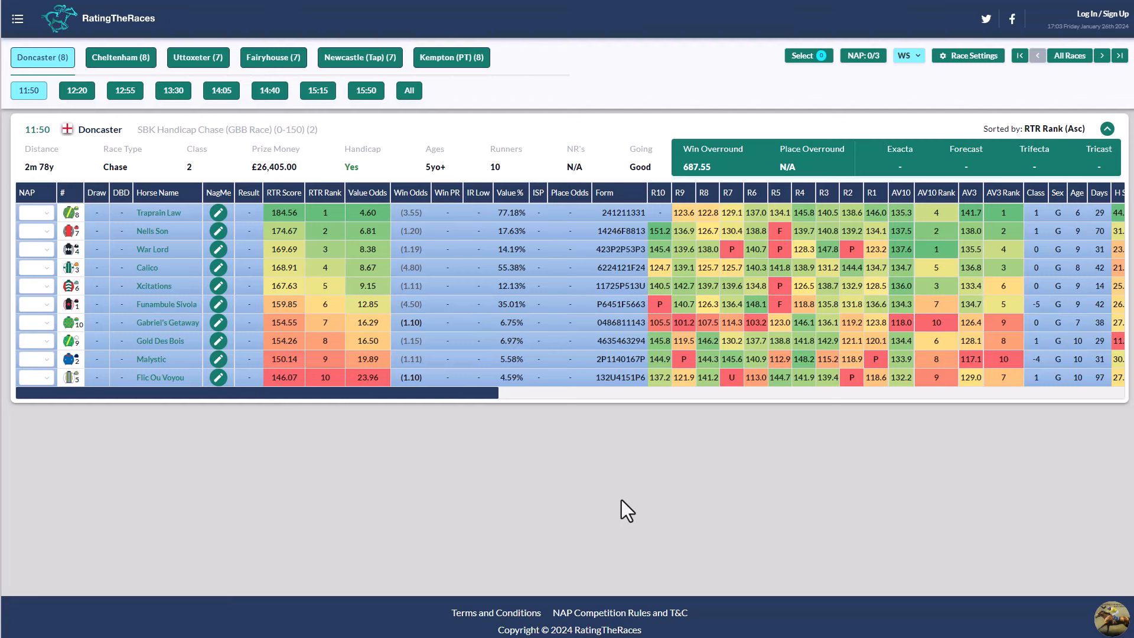
{"action": "mouse_move", "coordinate": [495, 171]}
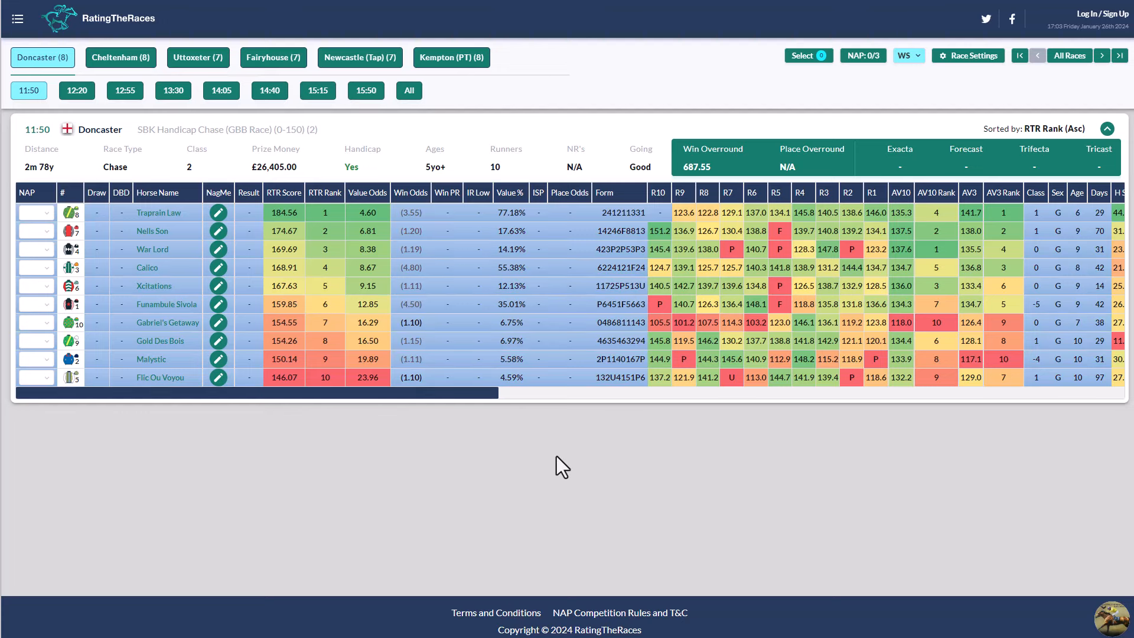
{"action": "mouse_move", "coordinate": [524, 479]}
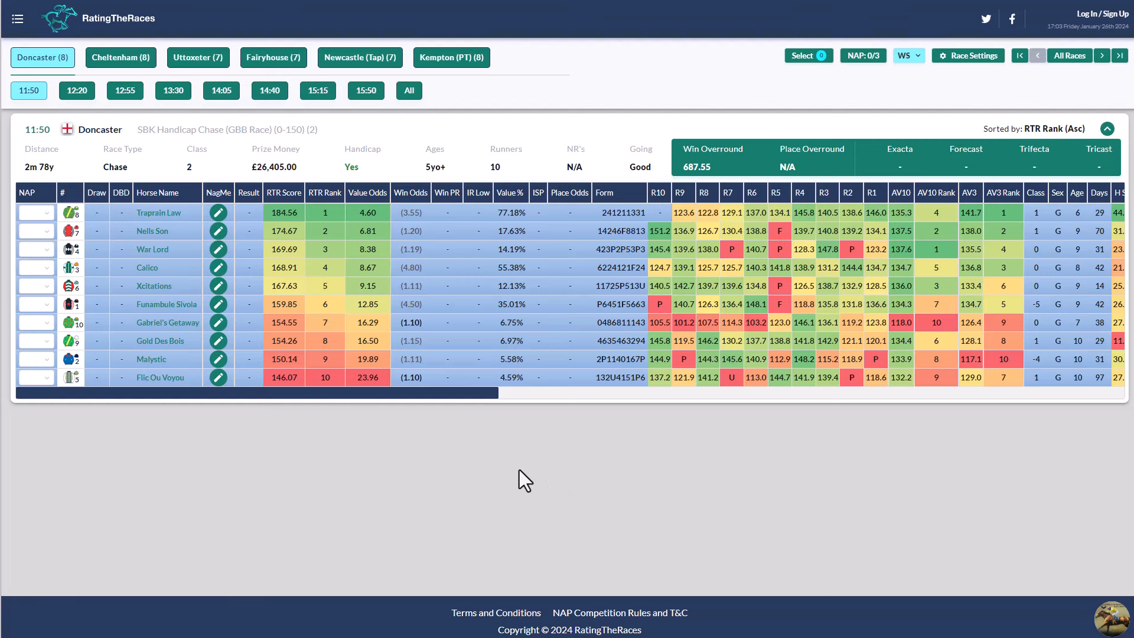
{"action": "mouse_move", "coordinate": [497, 502]}
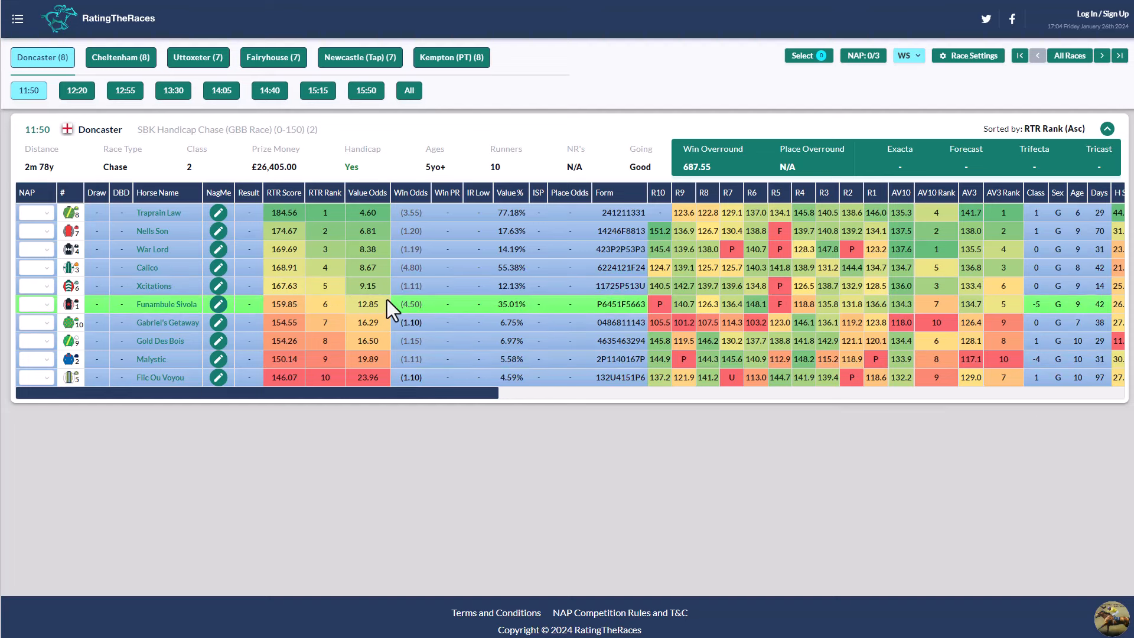
{"action": "mouse_move", "coordinate": [532, 105]}
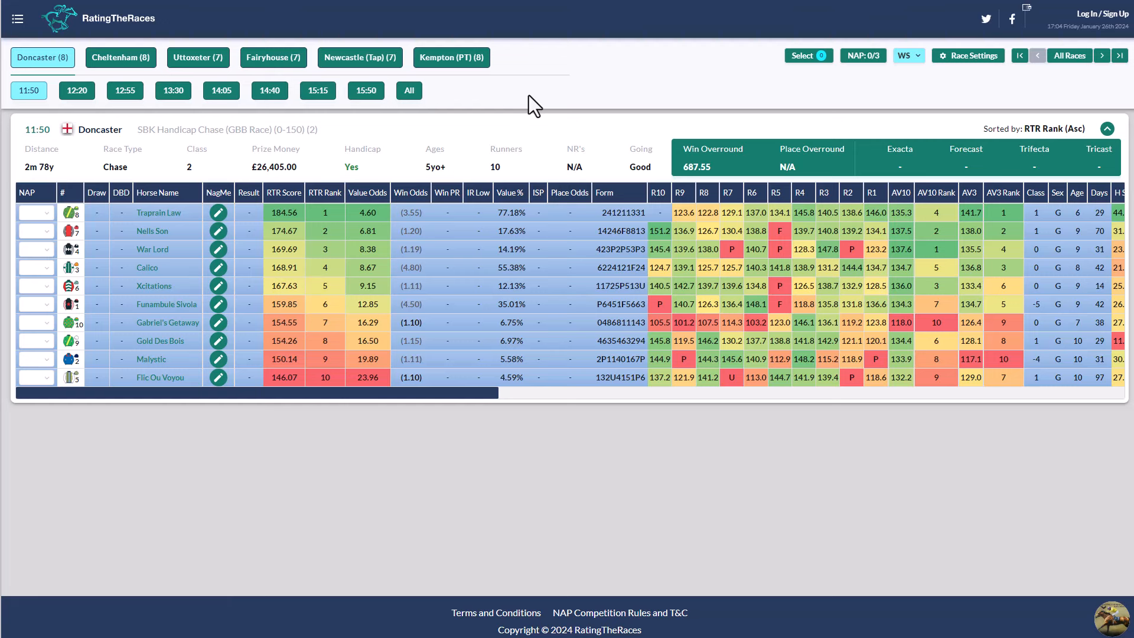
{"action": "mouse_move", "coordinate": [368, 503]}
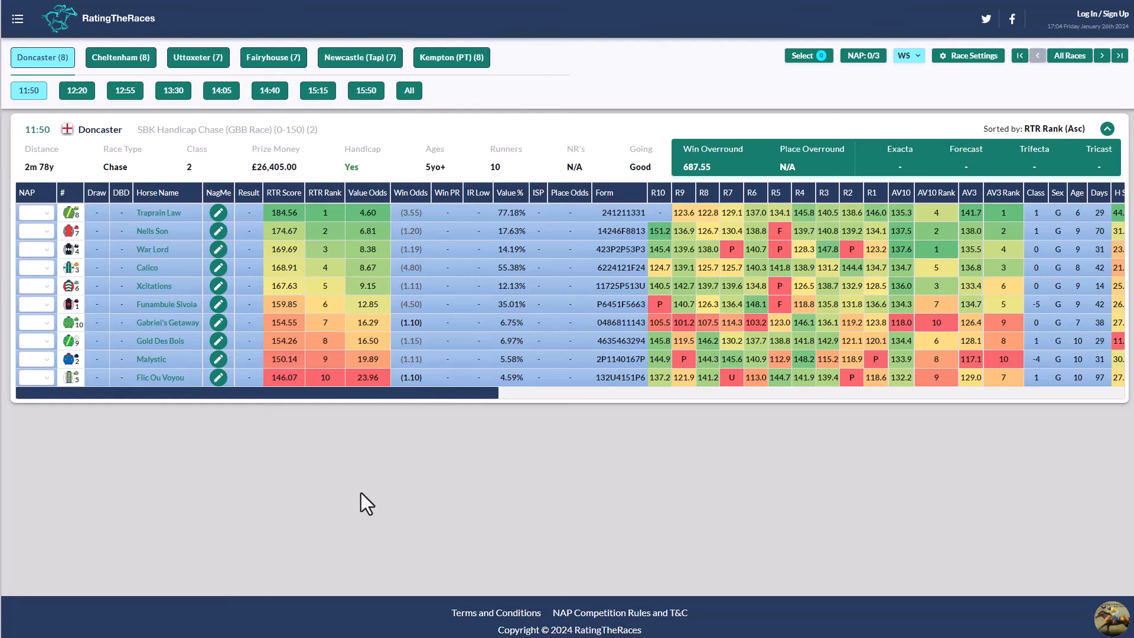
{"action": "mouse_move", "coordinate": [338, 467]}
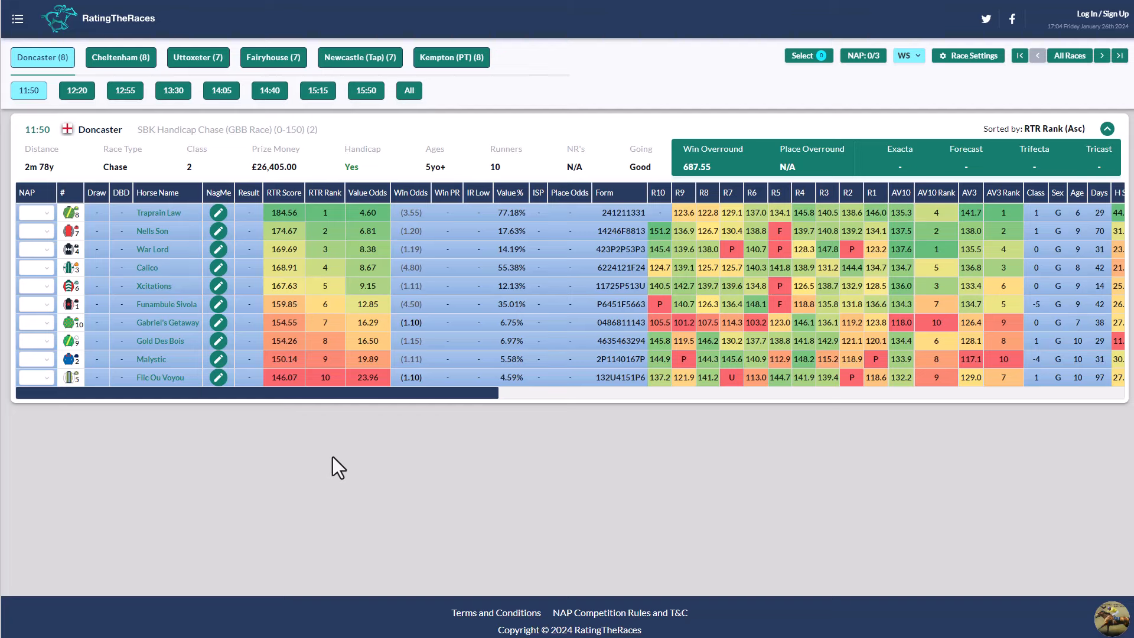
{"action": "mouse_move", "coordinate": [401, 411]}
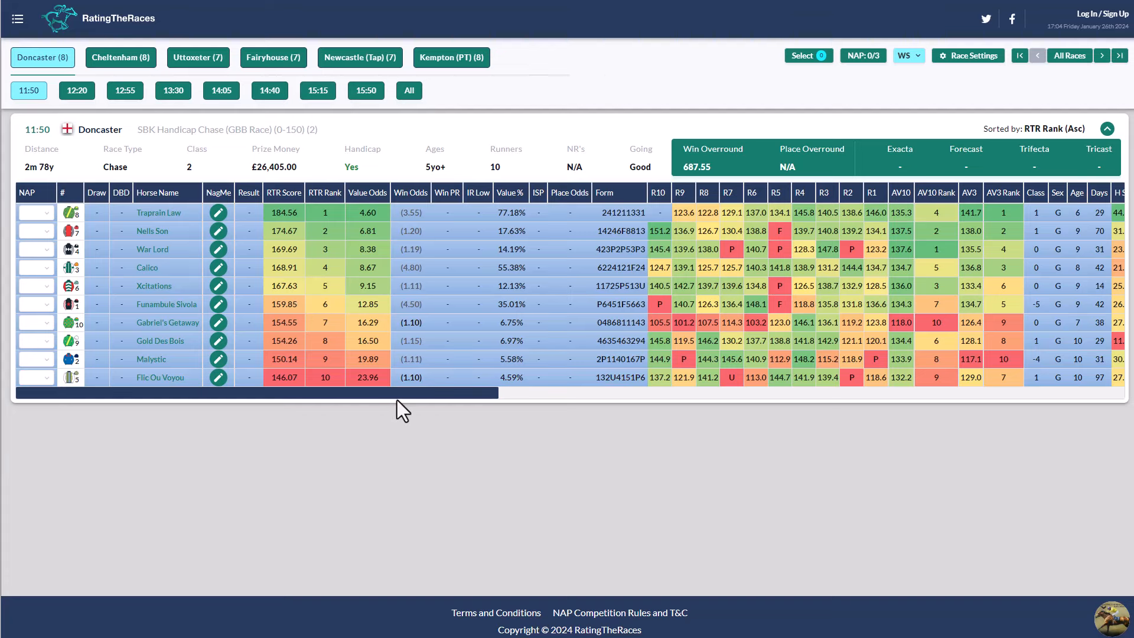
{"action": "mouse_move", "coordinate": [370, 445]}
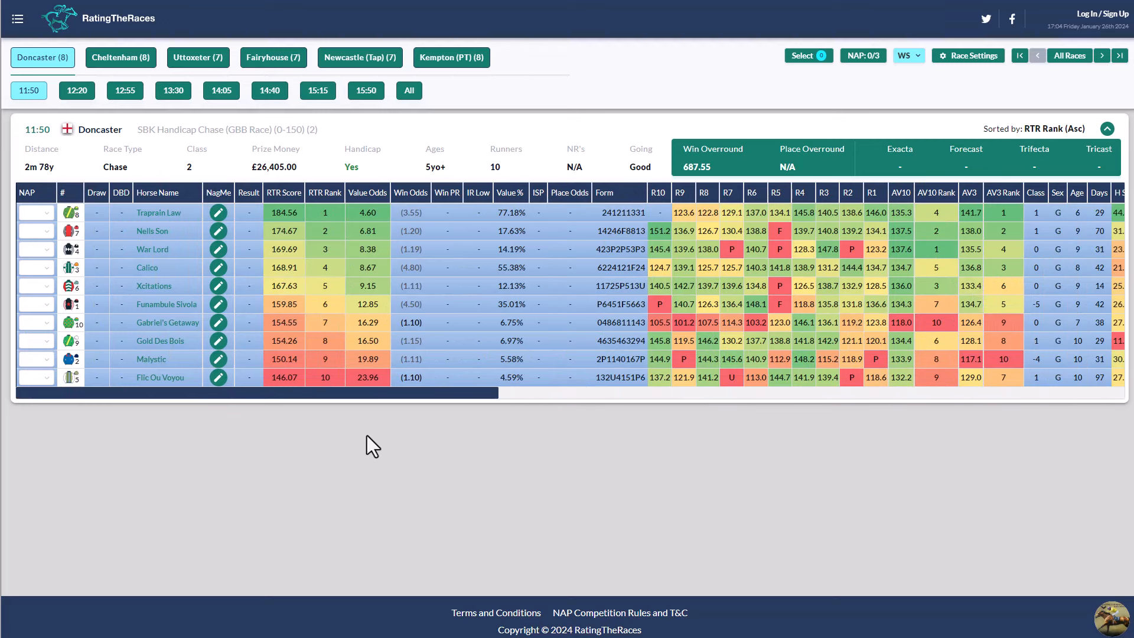
{"action": "mouse_move", "coordinate": [471, 541]}
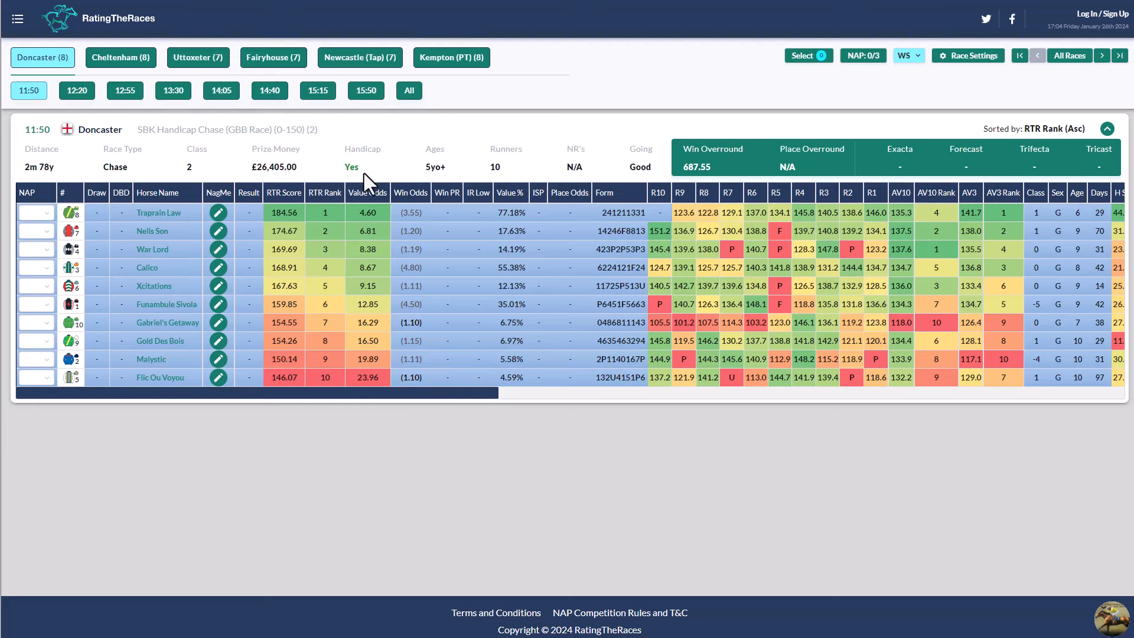
{"action": "mouse_move", "coordinate": [470, 176]}
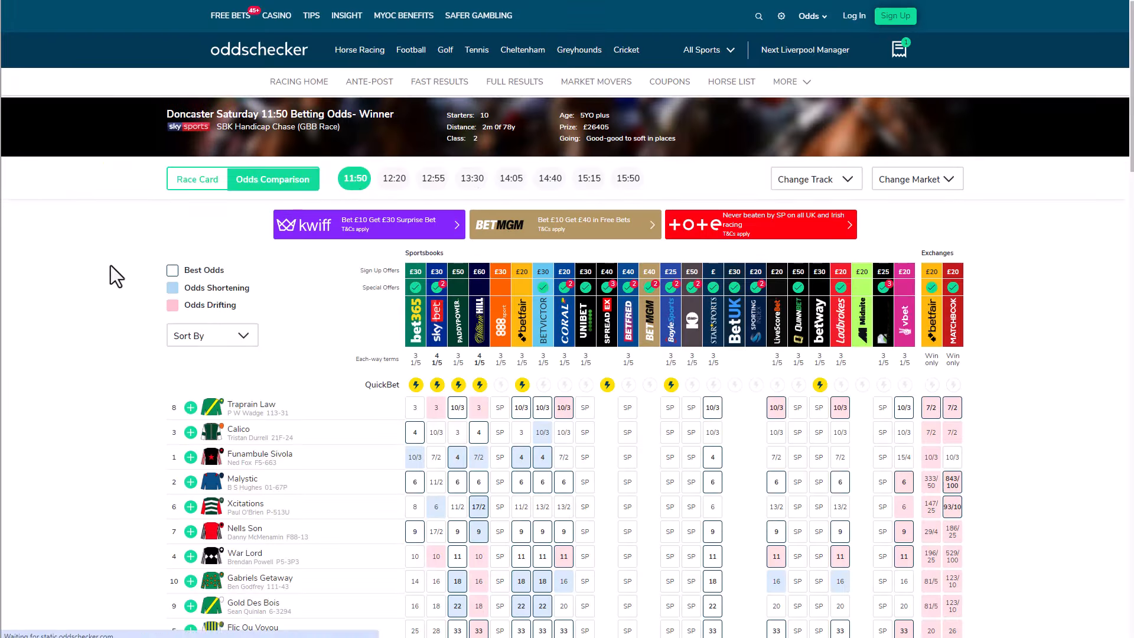
{"action": "mouse_move", "coordinate": [337, 475]}
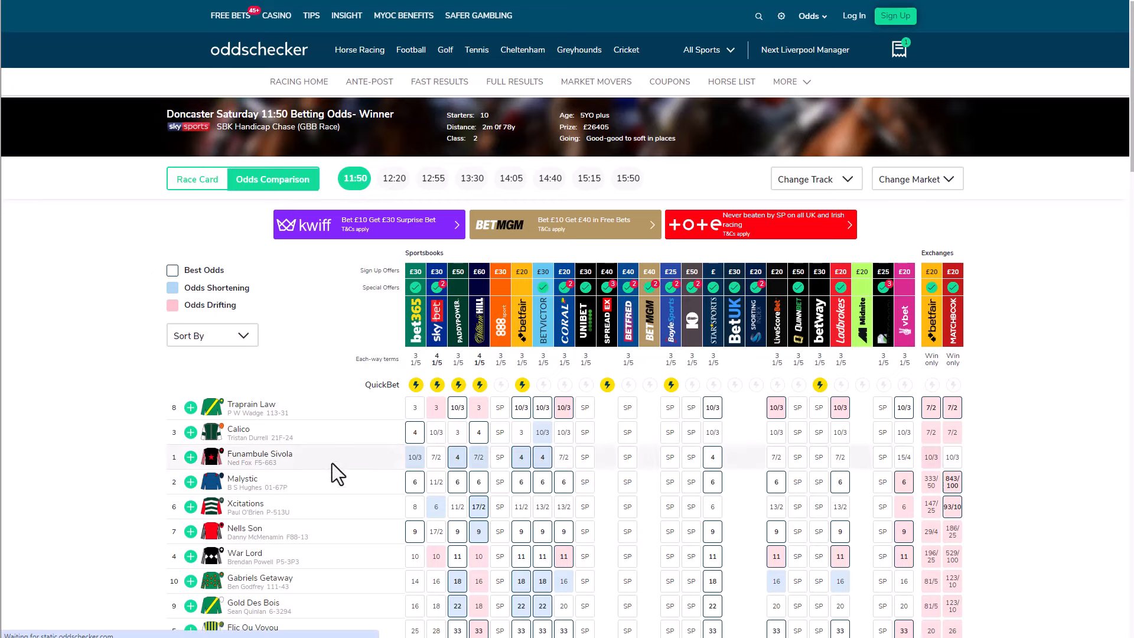
{"action": "mouse_move", "coordinate": [121, 354]}
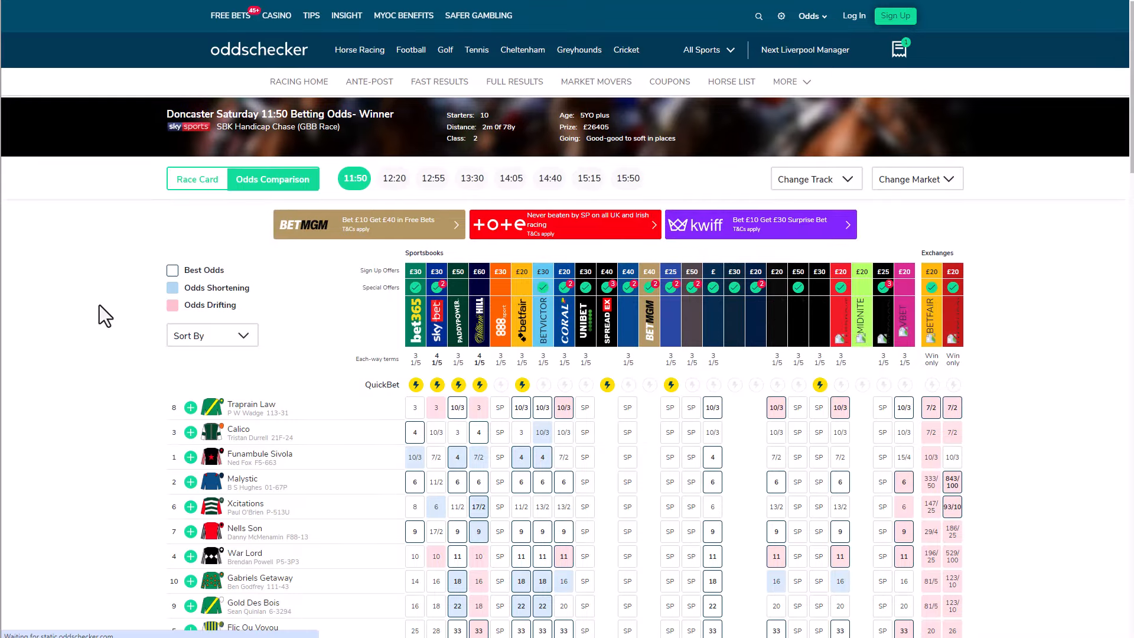
Step: Scroll up to the Oddschecker odds grid for Doncaster 11:50
{"action": "scroll", "scroll_direction": "up", "scroll_amount": 3}
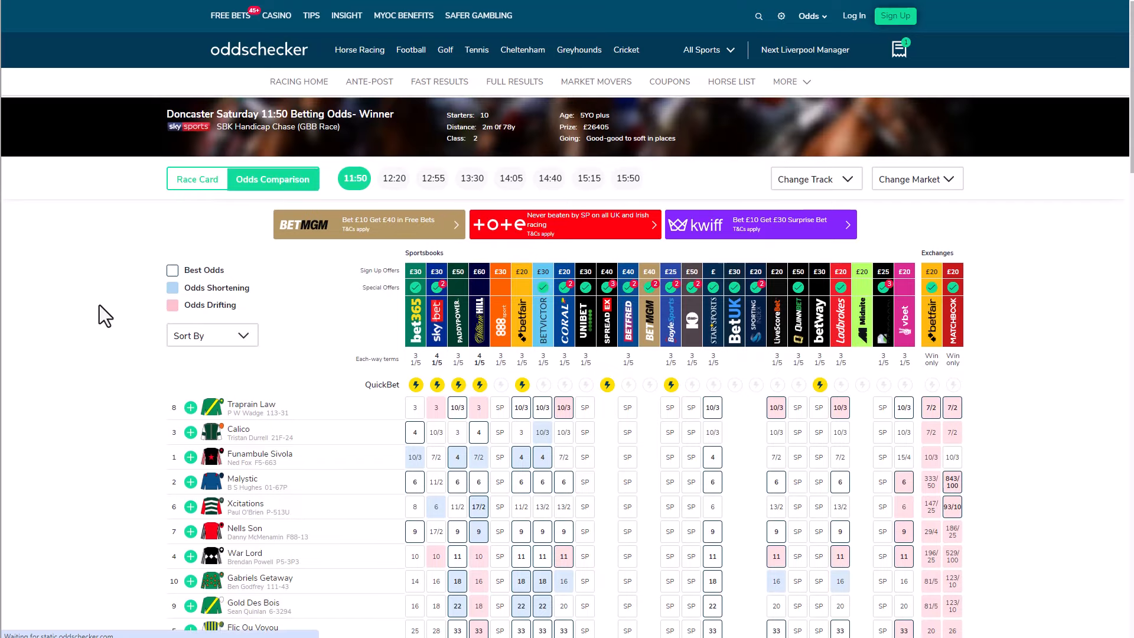
{"action": "mouse_move", "coordinate": [191, 344]}
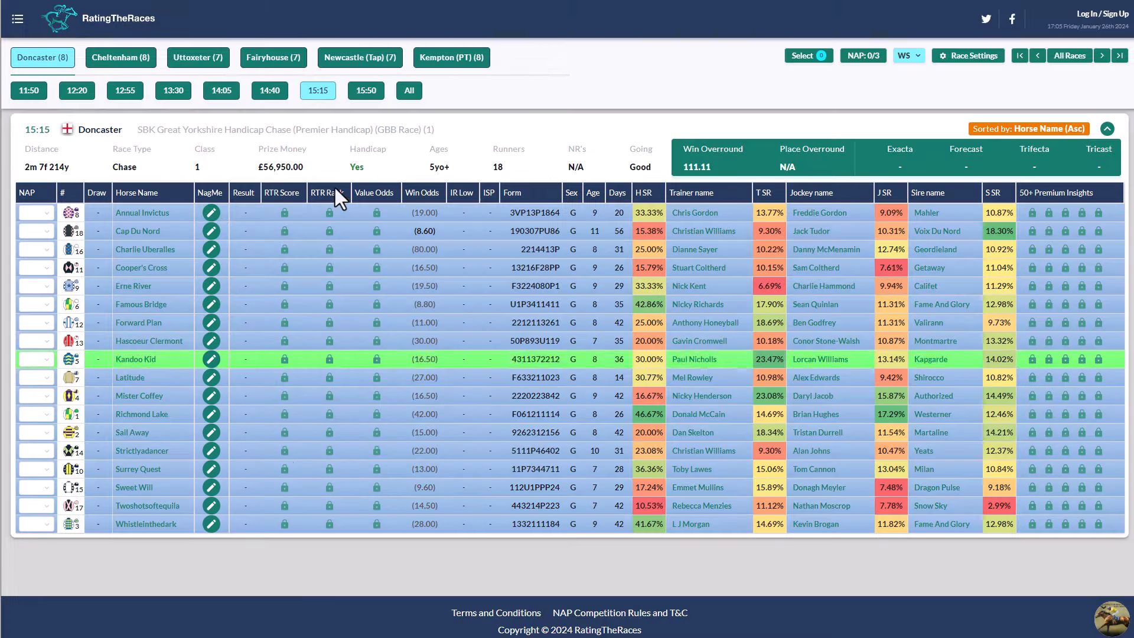
{"action": "mouse_move", "coordinate": [584, 142]}
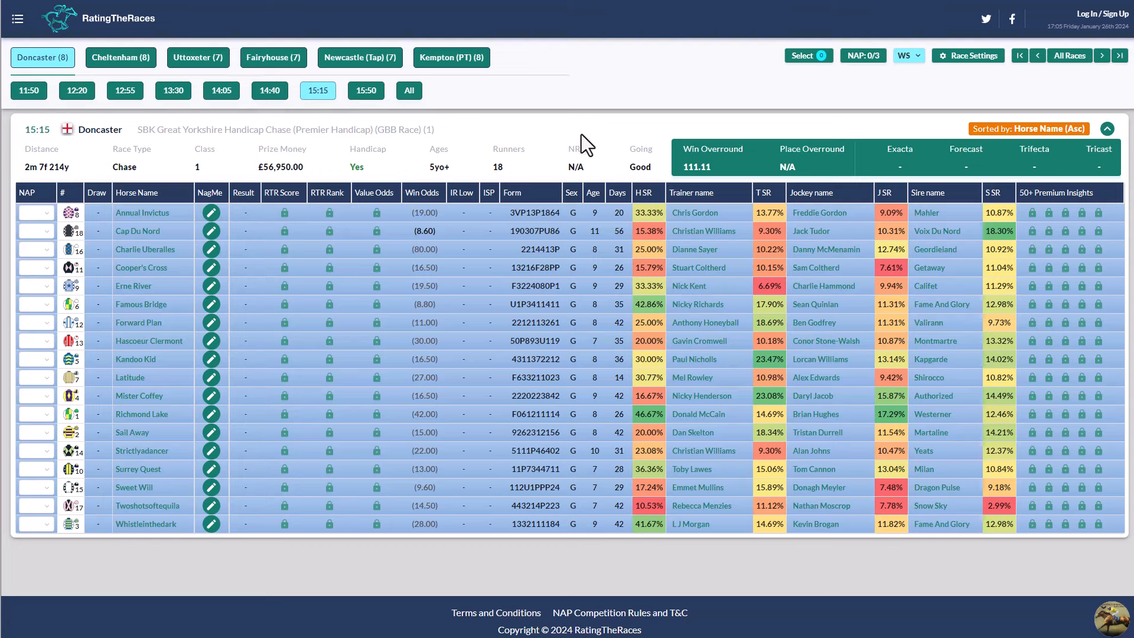
{"action": "mouse_move", "coordinate": [579, 172]}
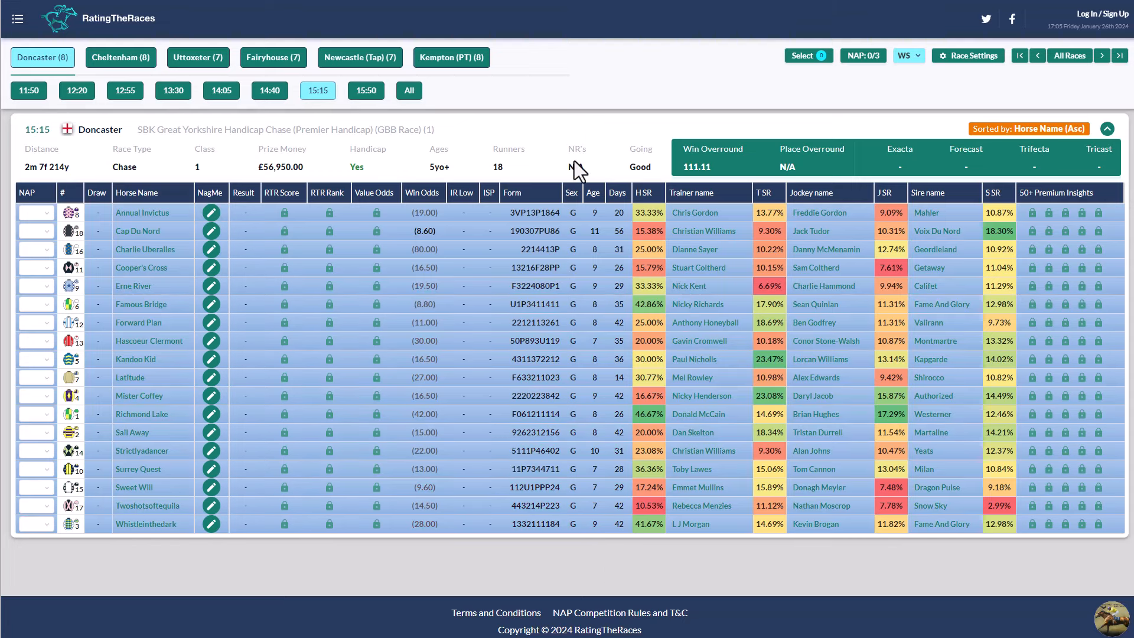
{"action": "mouse_move", "coordinate": [572, 170]}
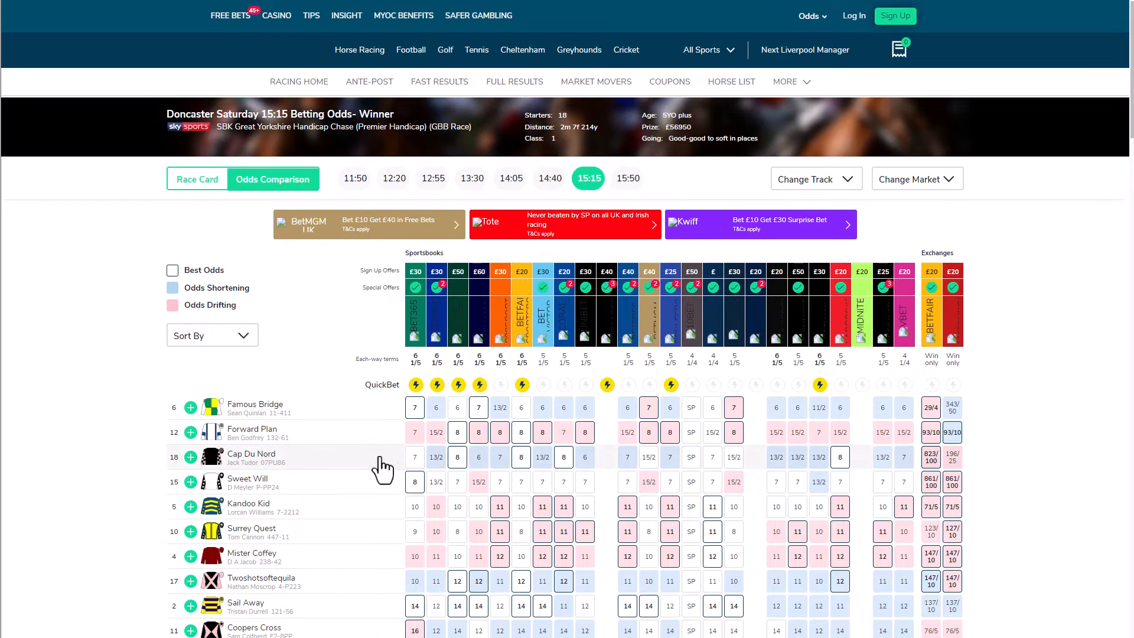
Step: Scroll through the Doncaster 15:15 race card, betting preview and verdict, then the odds grid
{"action": "scroll", "scroll_direction": "down", "scroll_amount": 3}
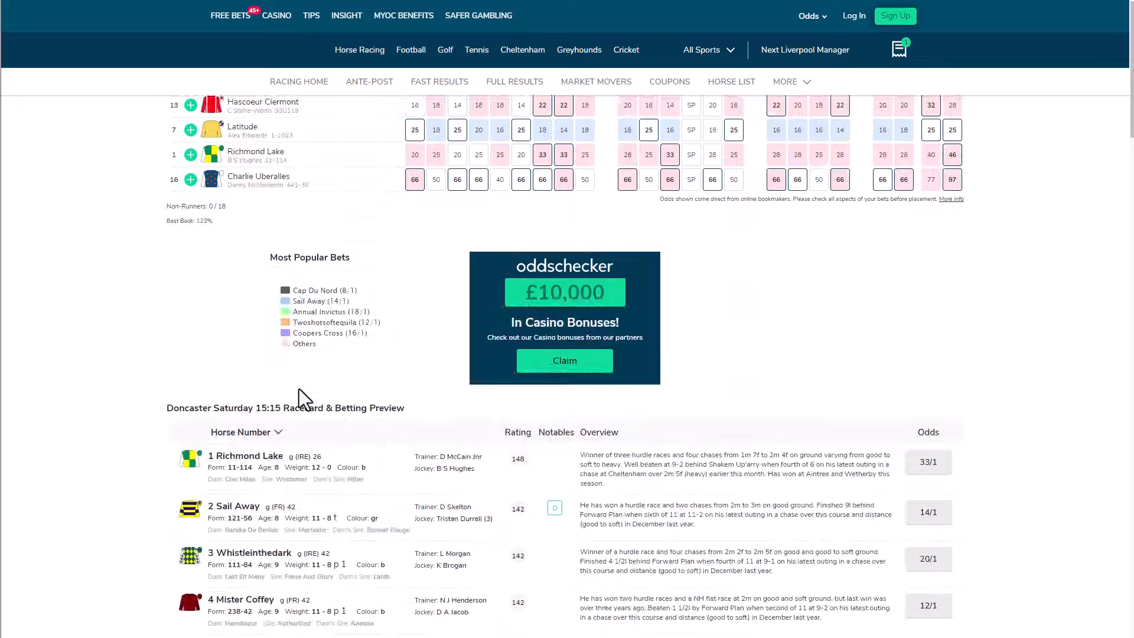
{"action": "scroll", "scroll_direction": "down", "scroll_amount": 3}
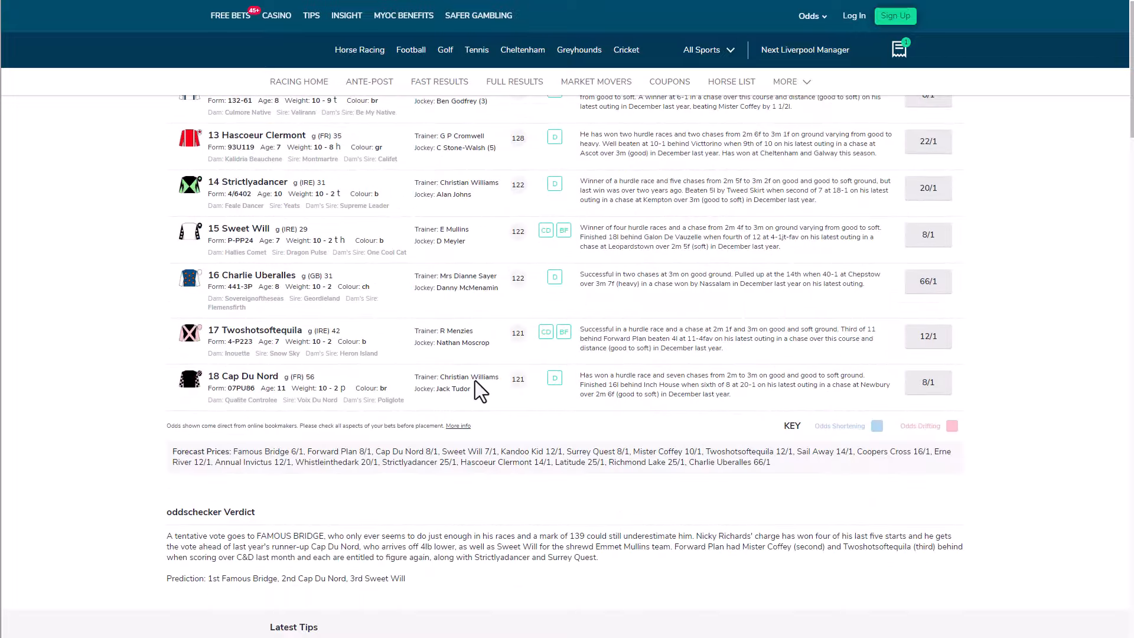
{"action": "mouse_move", "coordinate": [446, 405]}
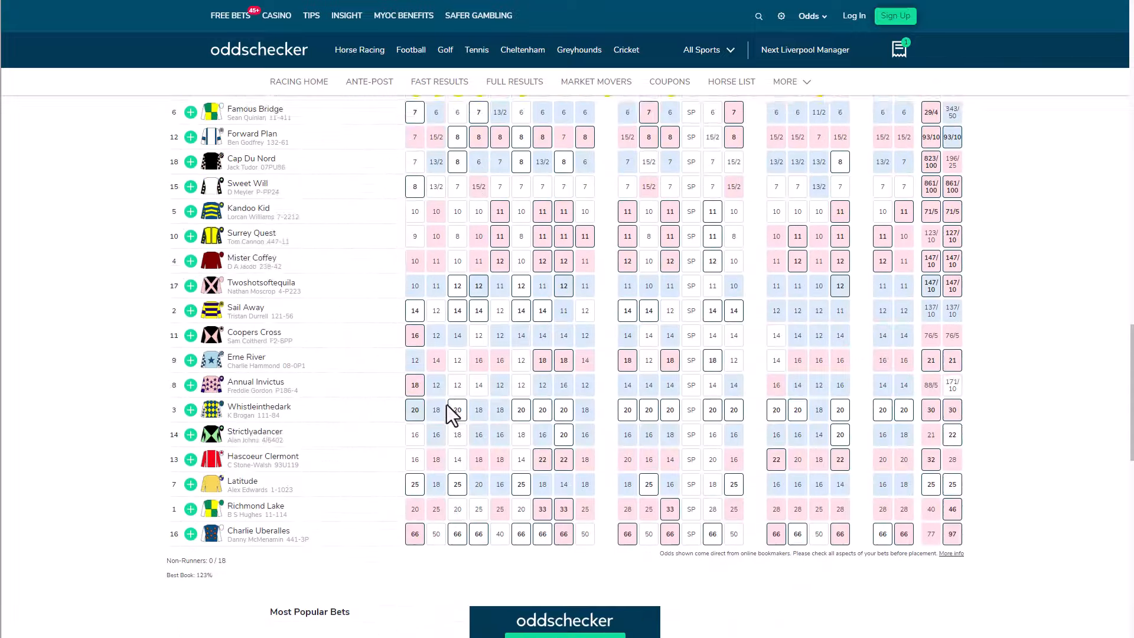
{"action": "scroll", "scroll_direction": "up", "scroll_amount": 3}
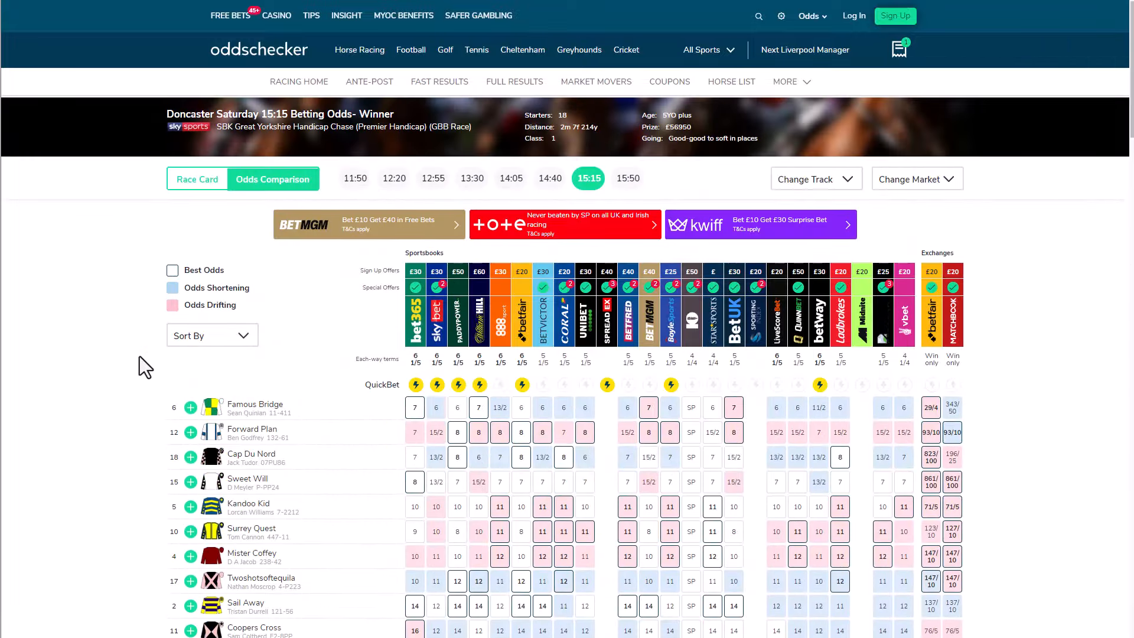
{"action": "scroll", "scroll_direction": "down", "scroll_amount": 3}
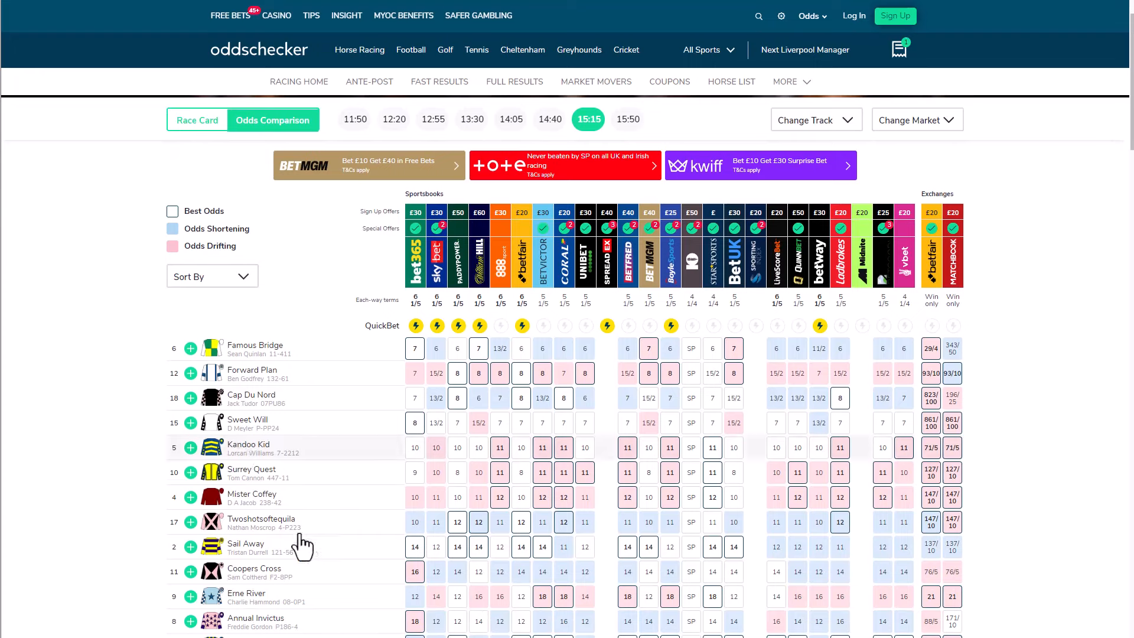
{"action": "mouse_move", "coordinate": [148, 397]}
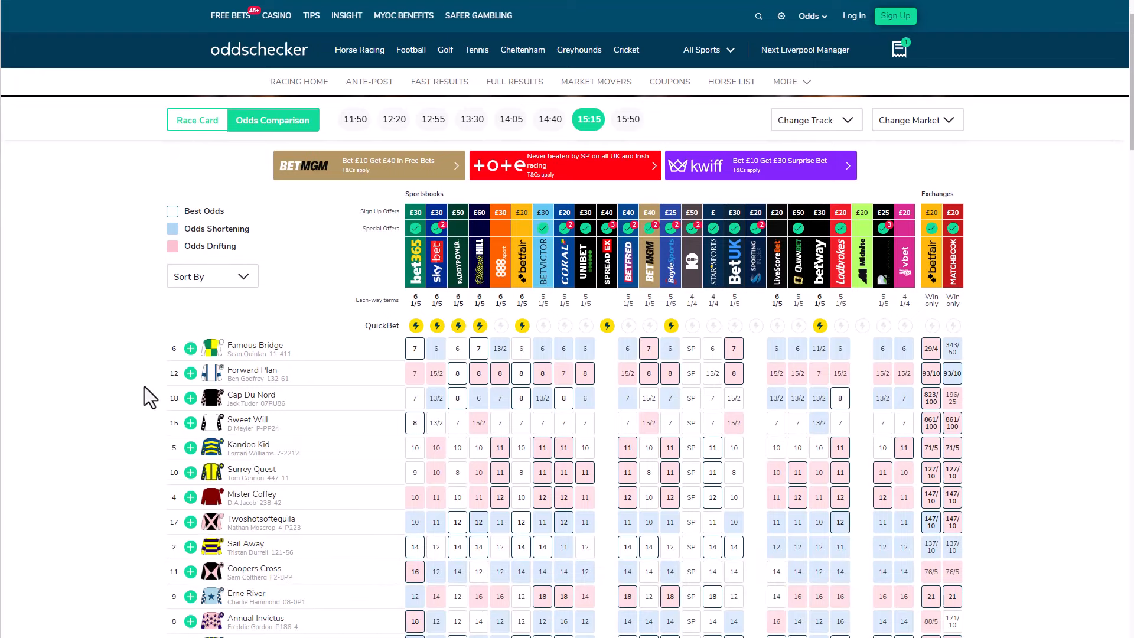
{"action": "mouse_move", "coordinate": [140, 412]}
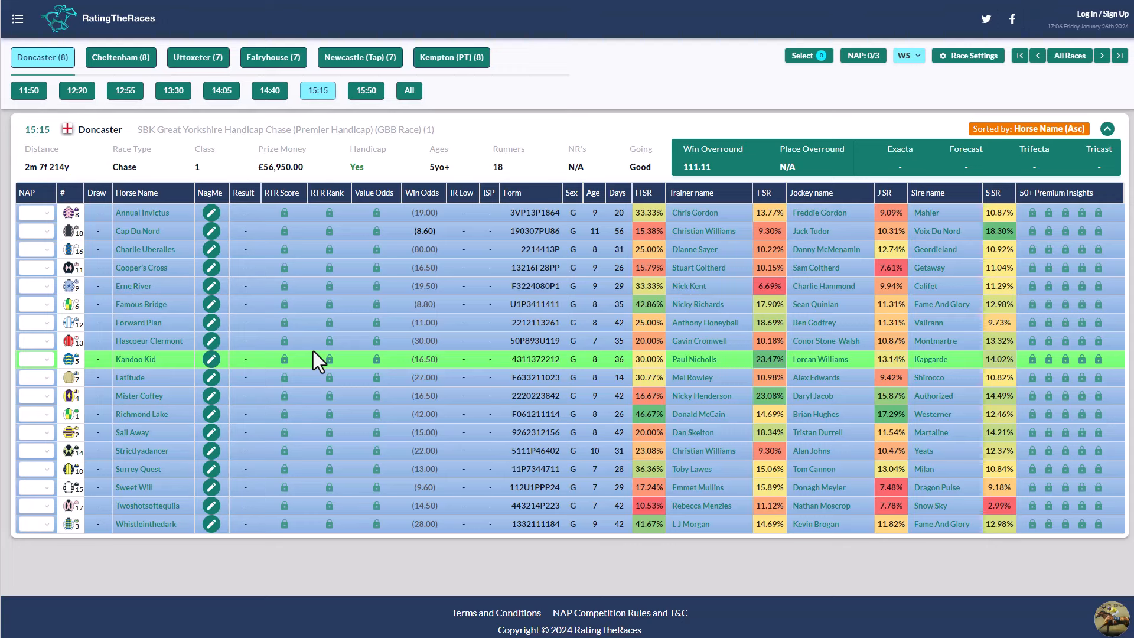
{"action": "mouse_move", "coordinate": [539, 130]}
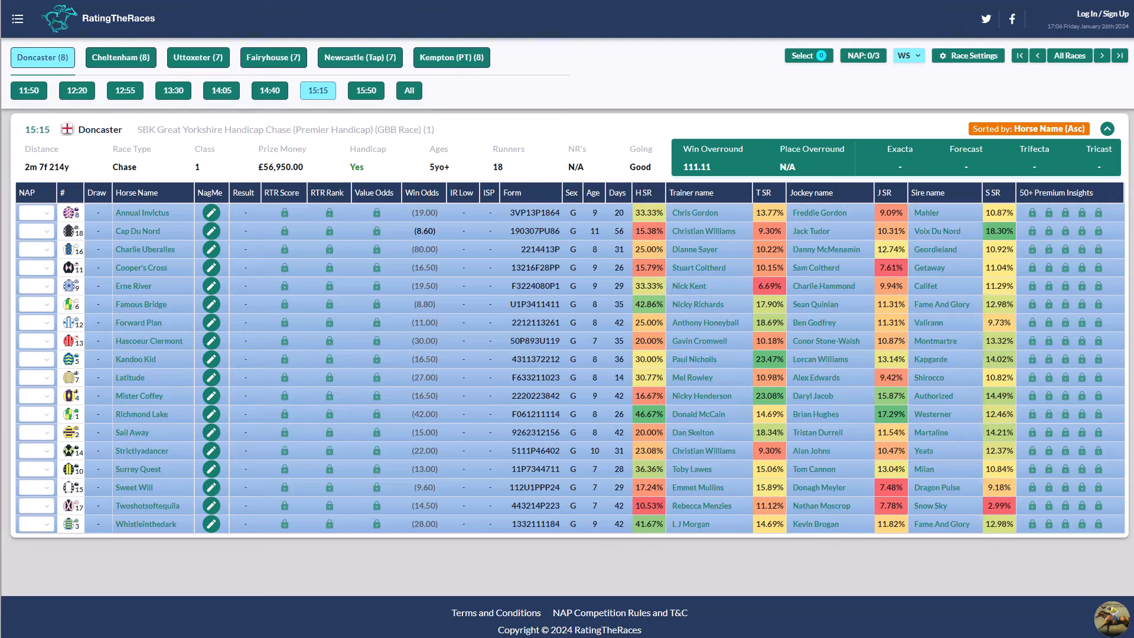
Step: Load the Doncaster 15:50 Novices Limited Handicap Chase table with eight runners
{"action": "left_click", "coordinate": [365, 90]}
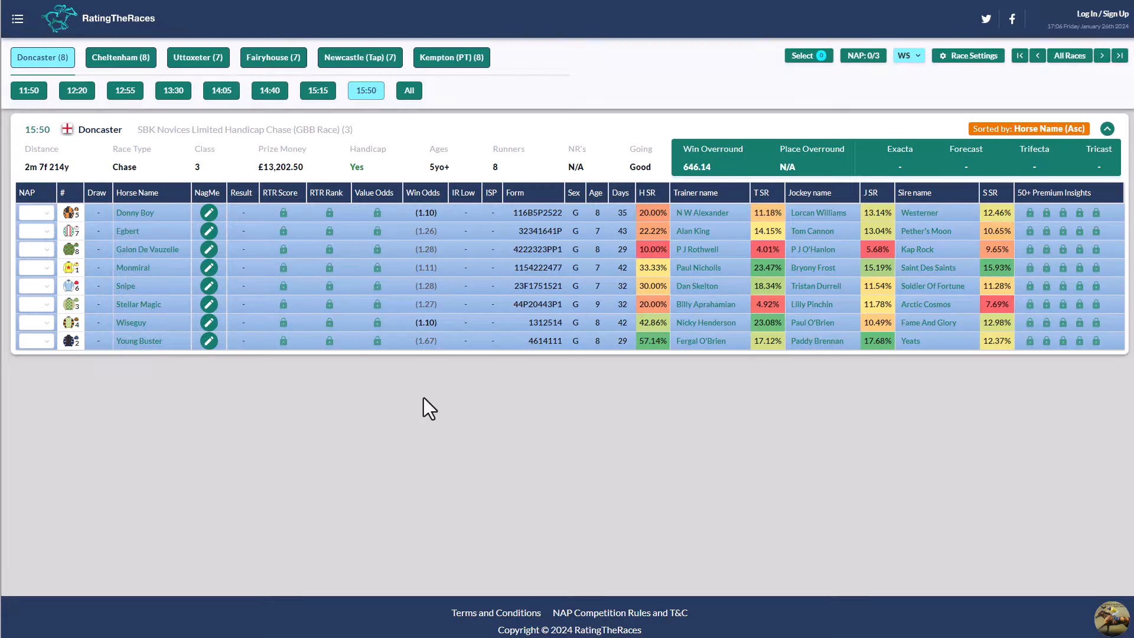
{"action": "mouse_move", "coordinate": [548, 44]}
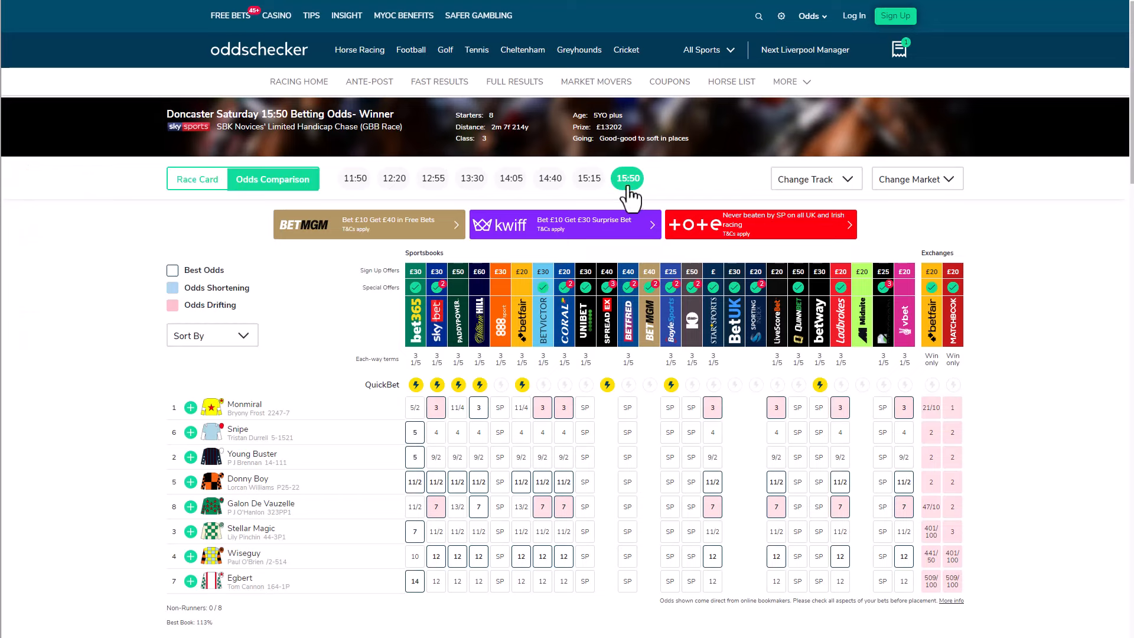
{"action": "mouse_move", "coordinate": [138, 376]}
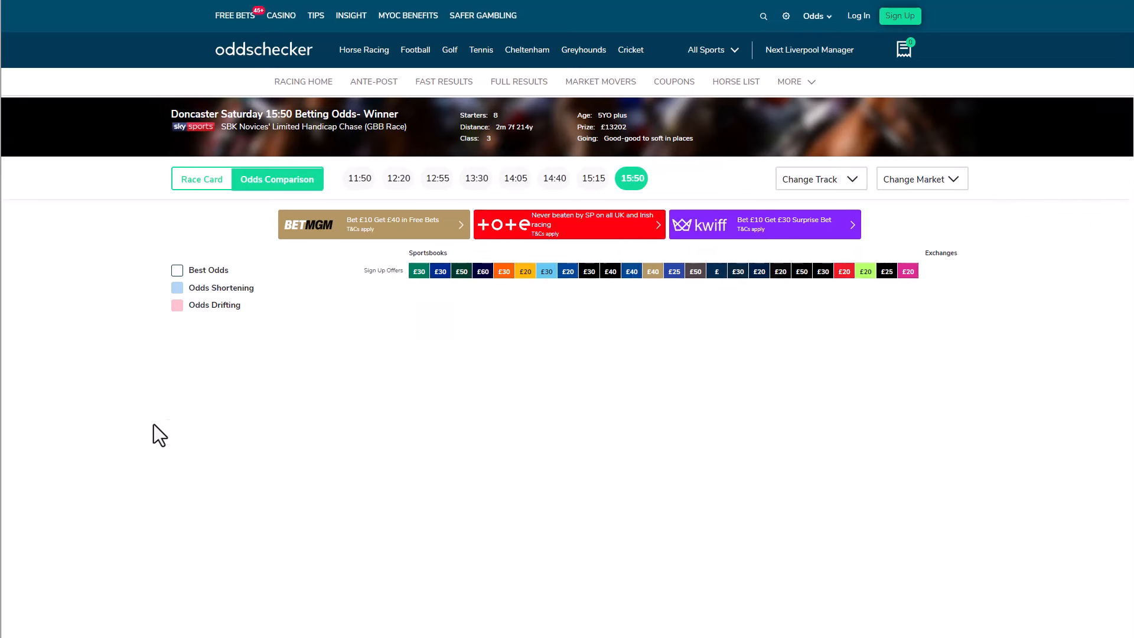
Step: Select the 15:50 race on Oddschecker's Doncaster odds comparison page
{"action": "left_click", "coordinate": [276, 179]}
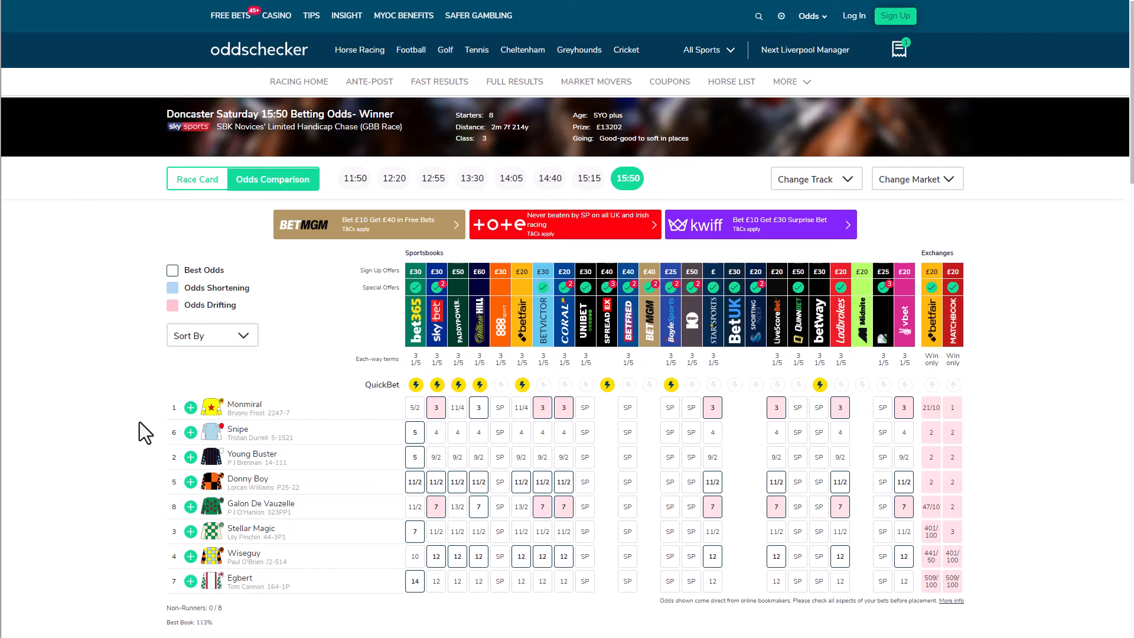
{"action": "mouse_move", "coordinate": [104, 453]}
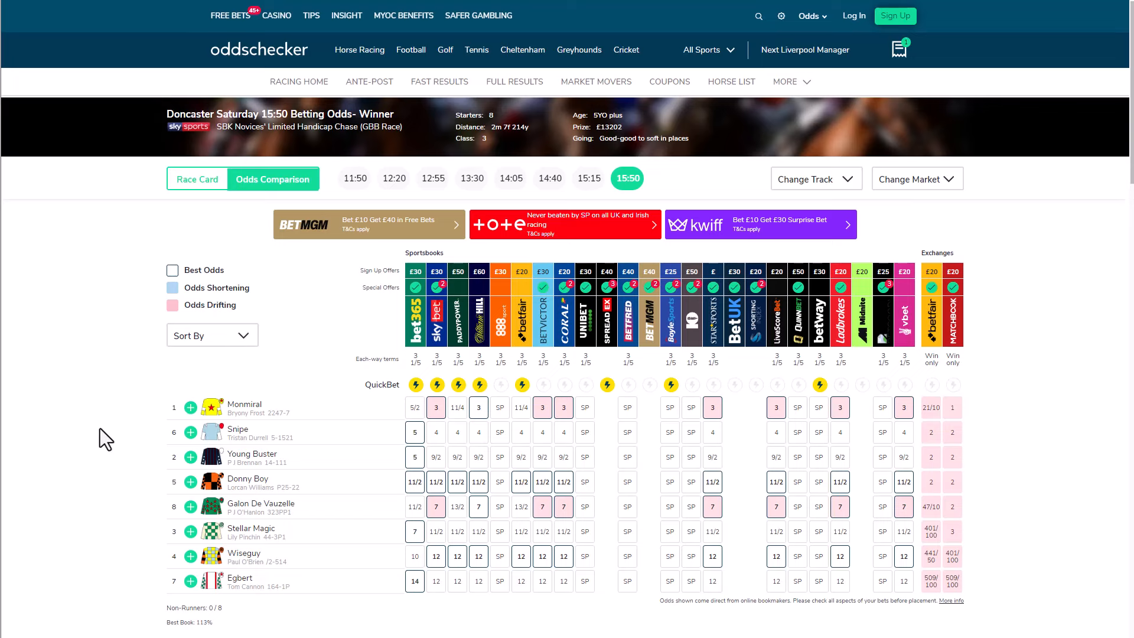
{"action": "mouse_move", "coordinate": [187, 578]}
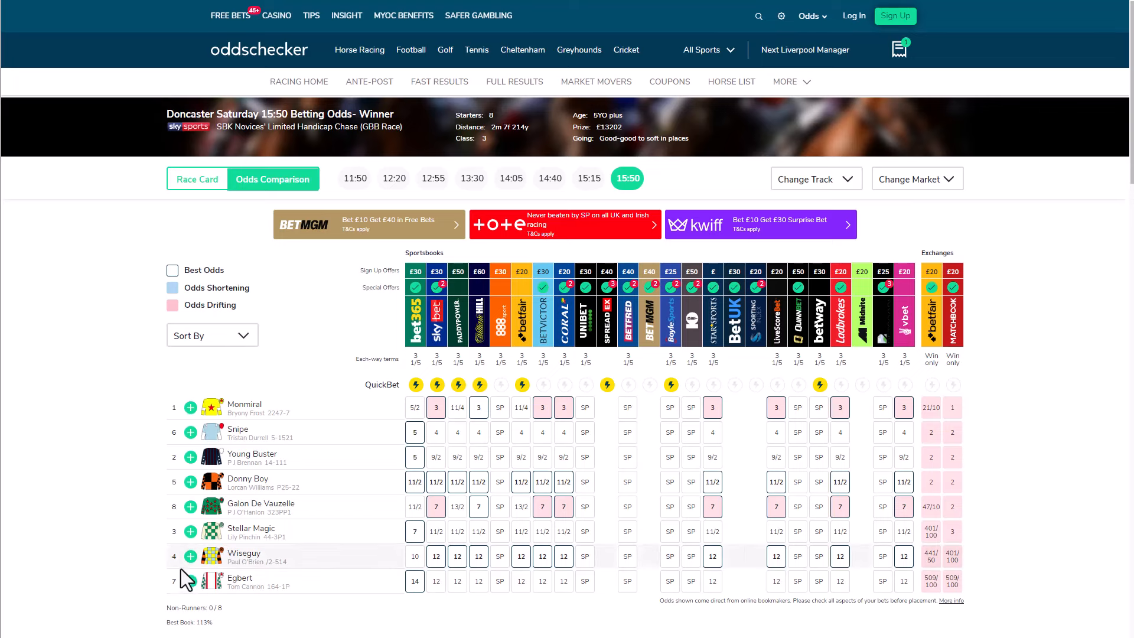
{"action": "mouse_move", "coordinate": [133, 476]}
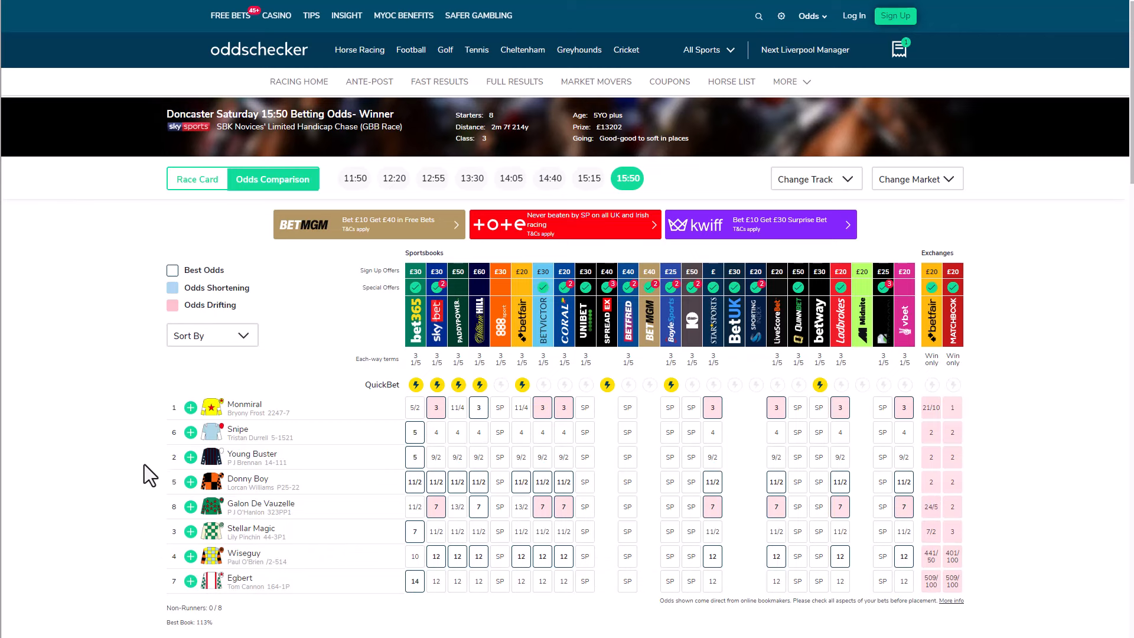
{"action": "mouse_move", "coordinate": [114, 404]}
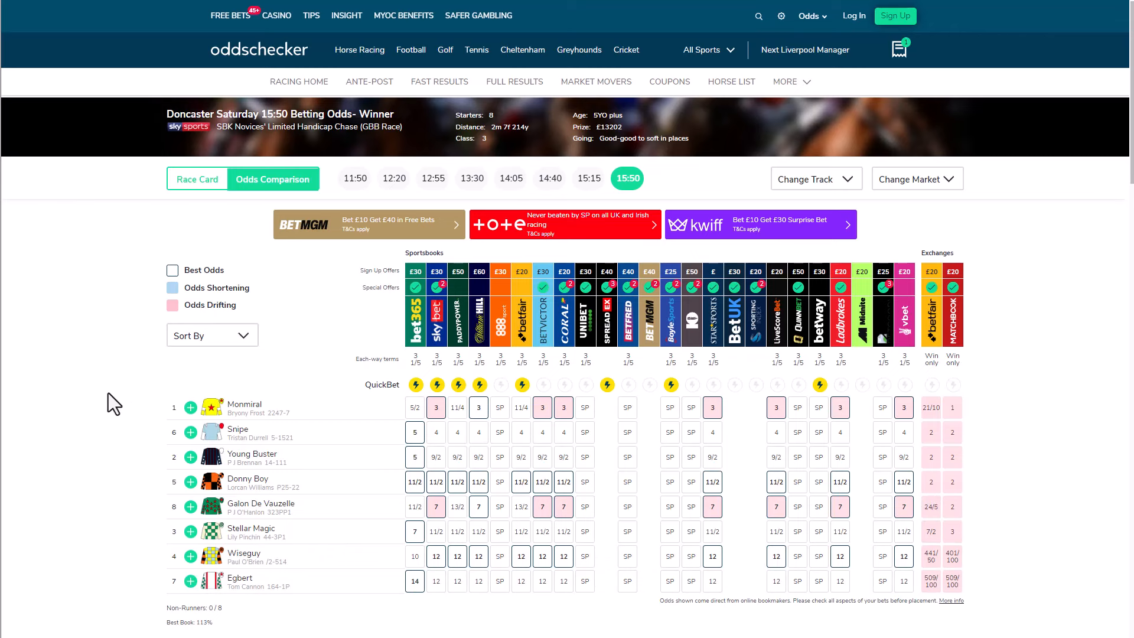
{"action": "mouse_move", "coordinate": [92, 439]}
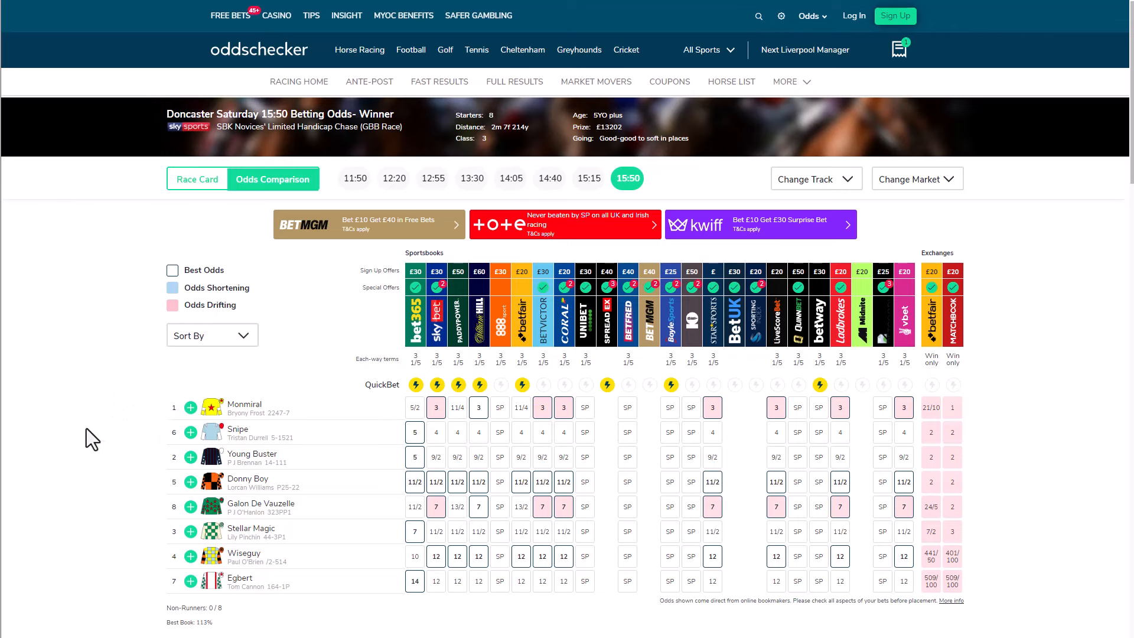
{"action": "mouse_move", "coordinate": [236, 369]}
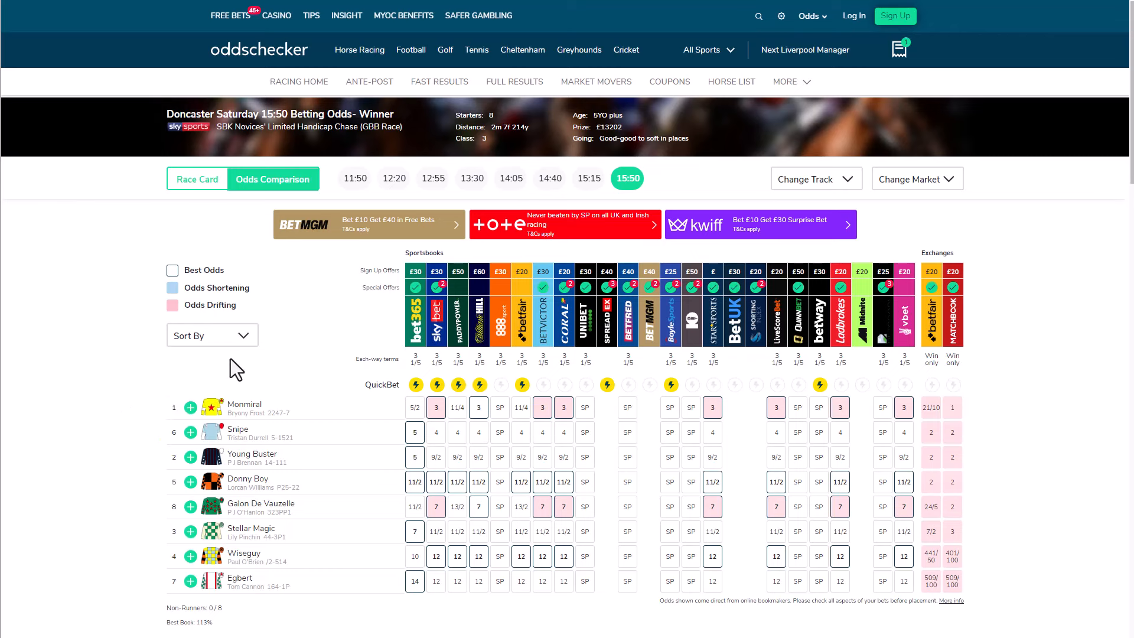
{"action": "mouse_move", "coordinate": [261, 413]}
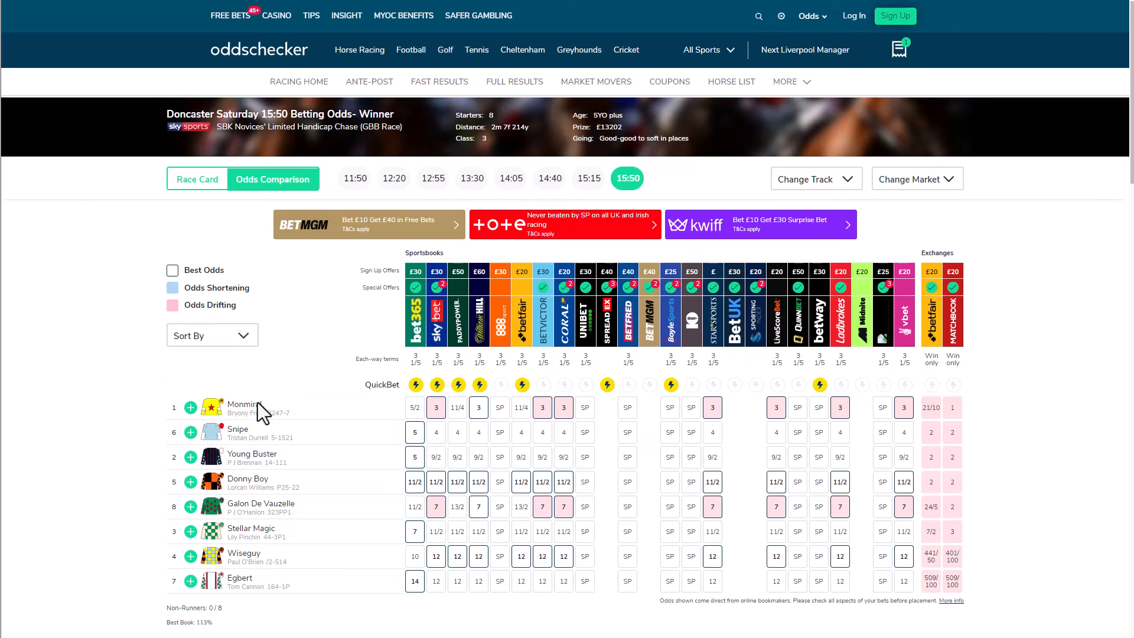
{"action": "mouse_move", "coordinate": [664, 179]}
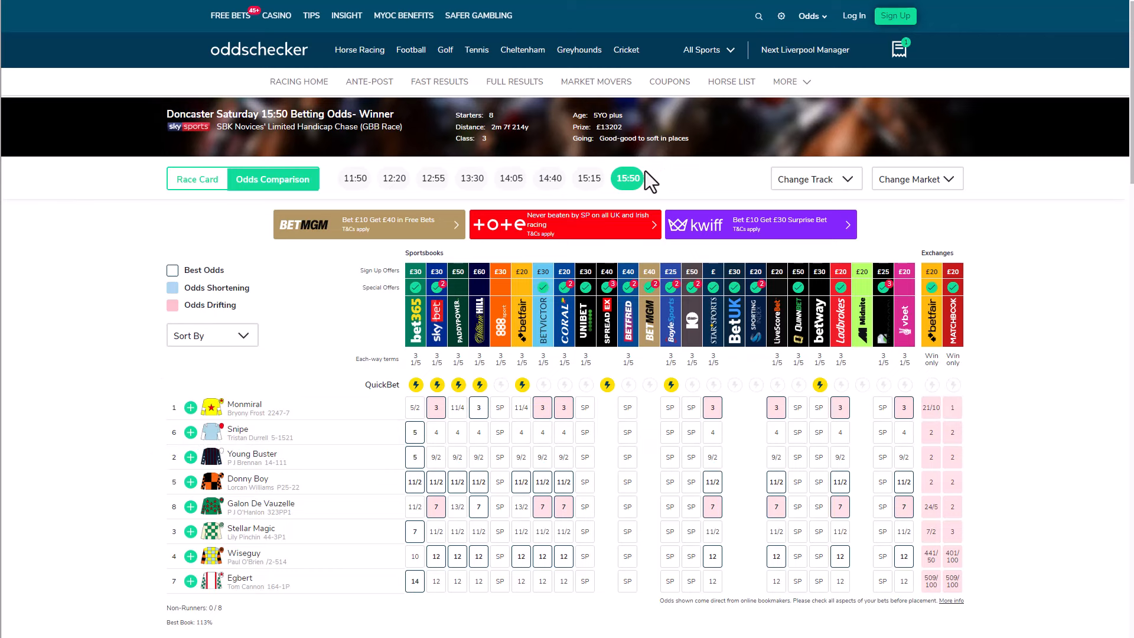
{"action": "mouse_move", "coordinate": [647, 181]}
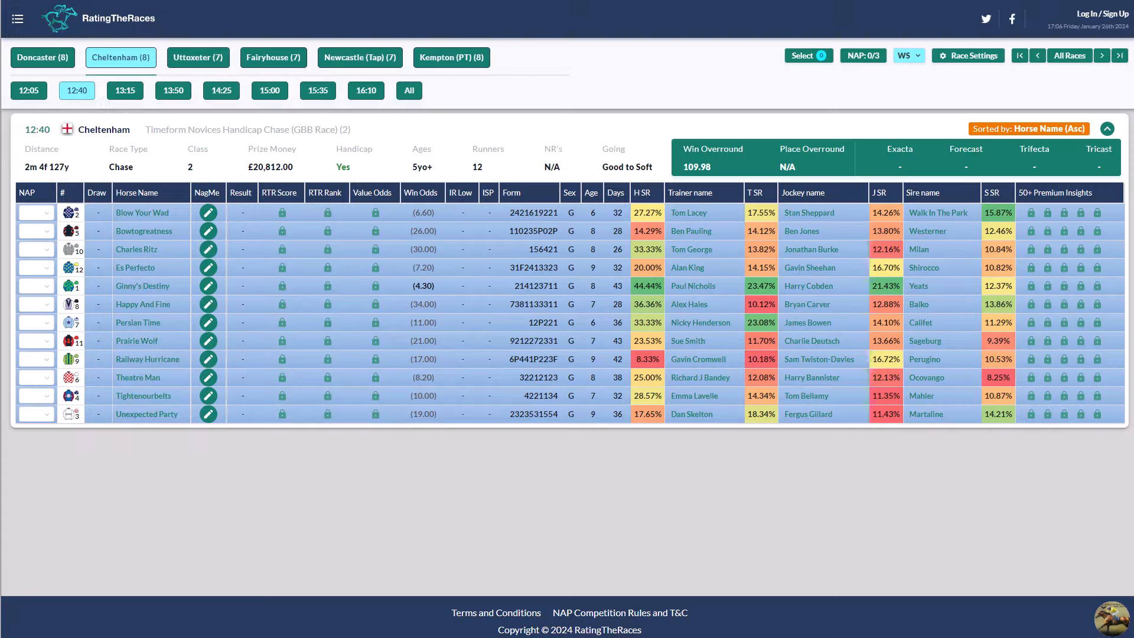
{"action": "mouse_move", "coordinate": [510, 544]}
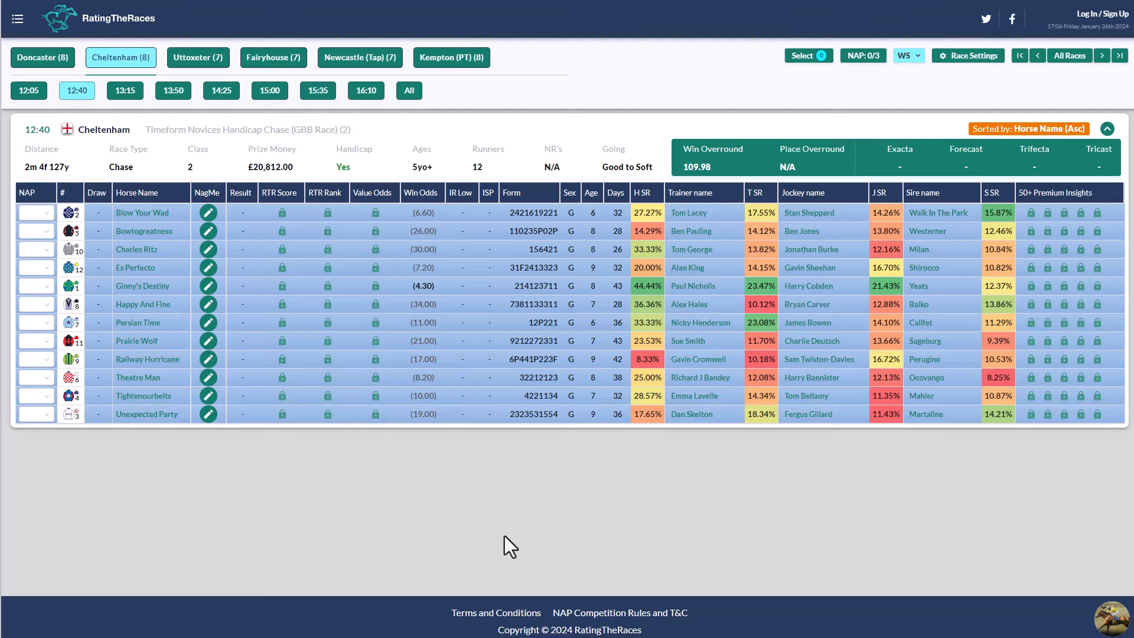
{"action": "mouse_move", "coordinate": [529, 541]}
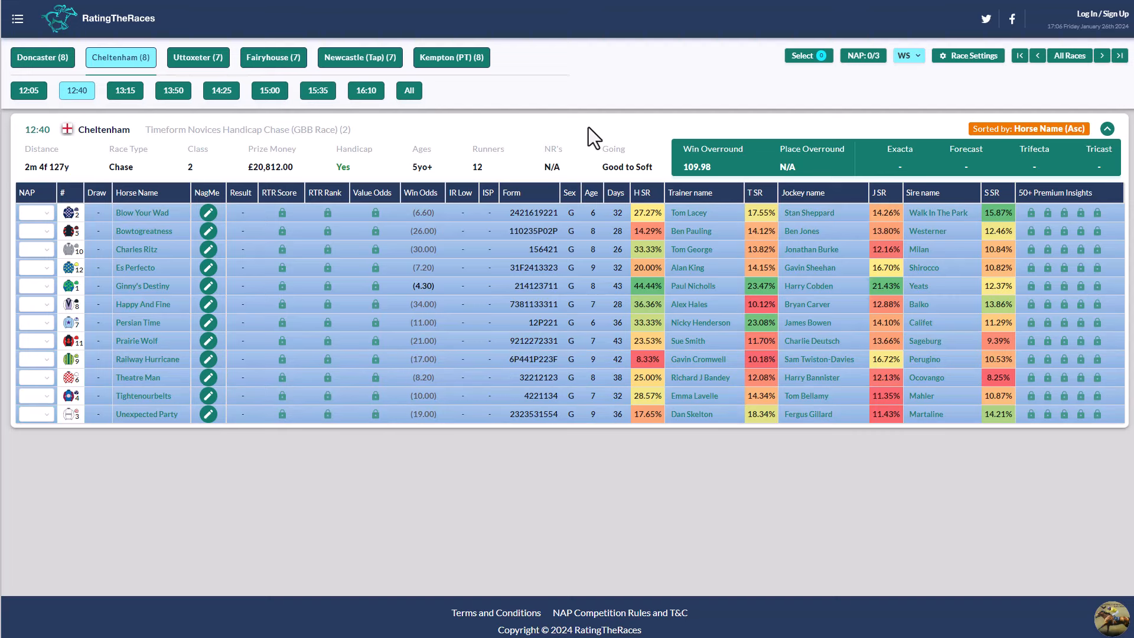
{"action": "mouse_move", "coordinate": [673, 80]}
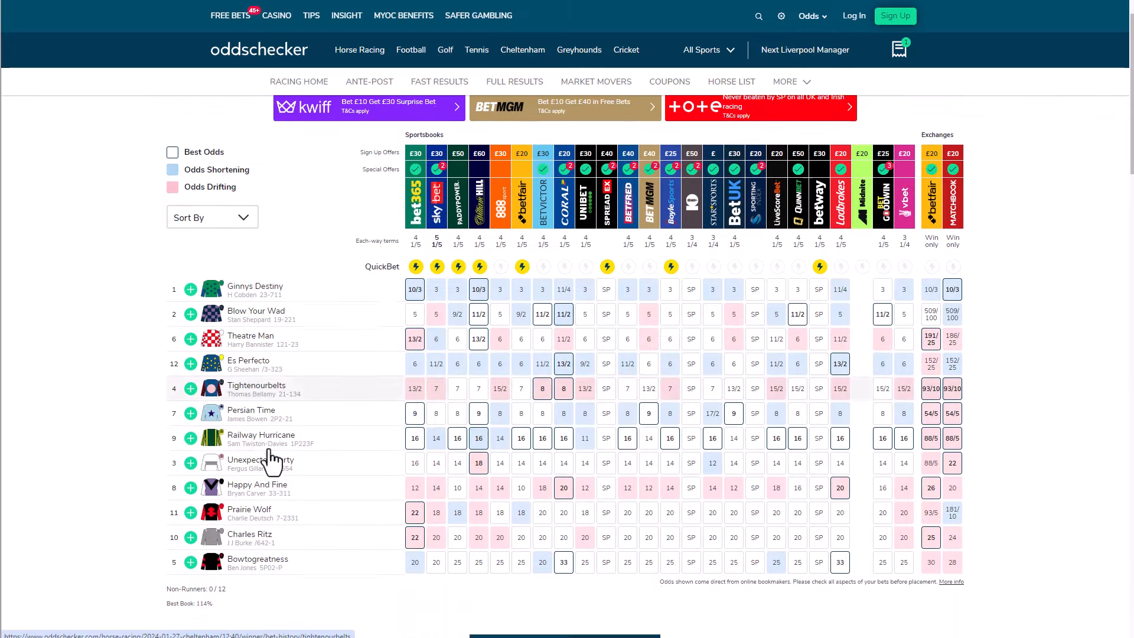
{"action": "mouse_move", "coordinate": [661, 481]}
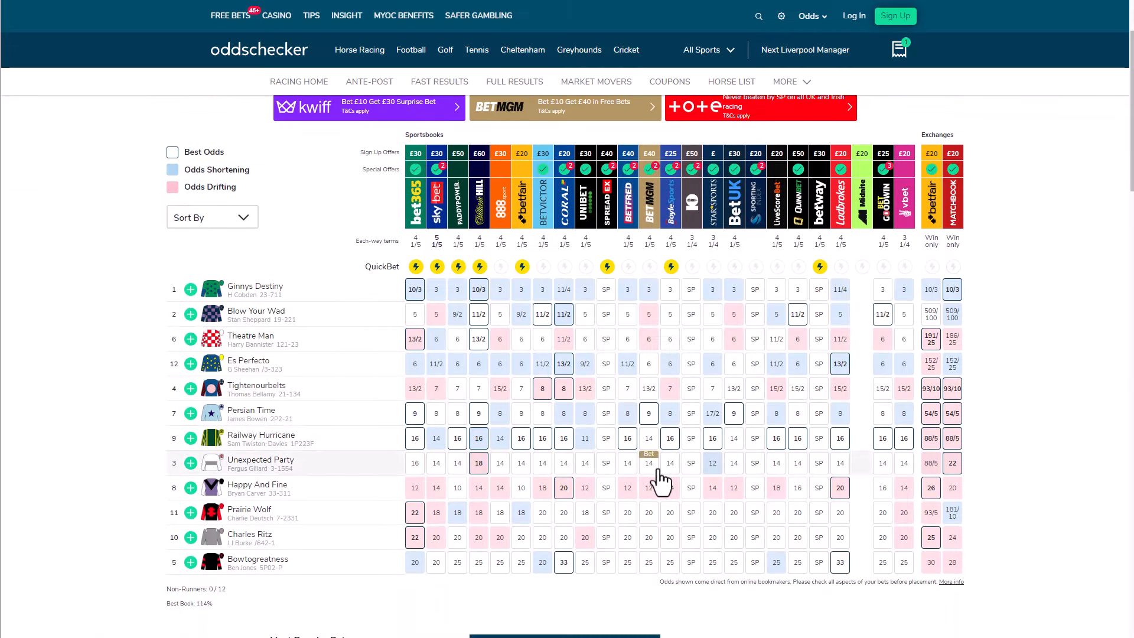
{"action": "mouse_move", "coordinate": [490, 472]}
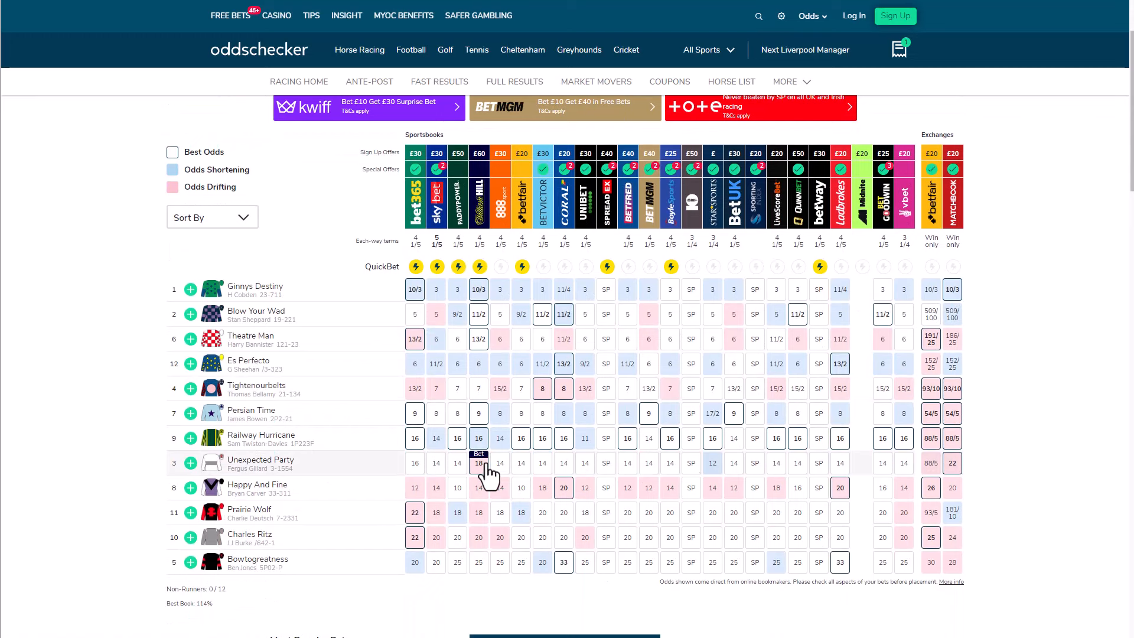
{"action": "mouse_move", "coordinate": [457, 471]}
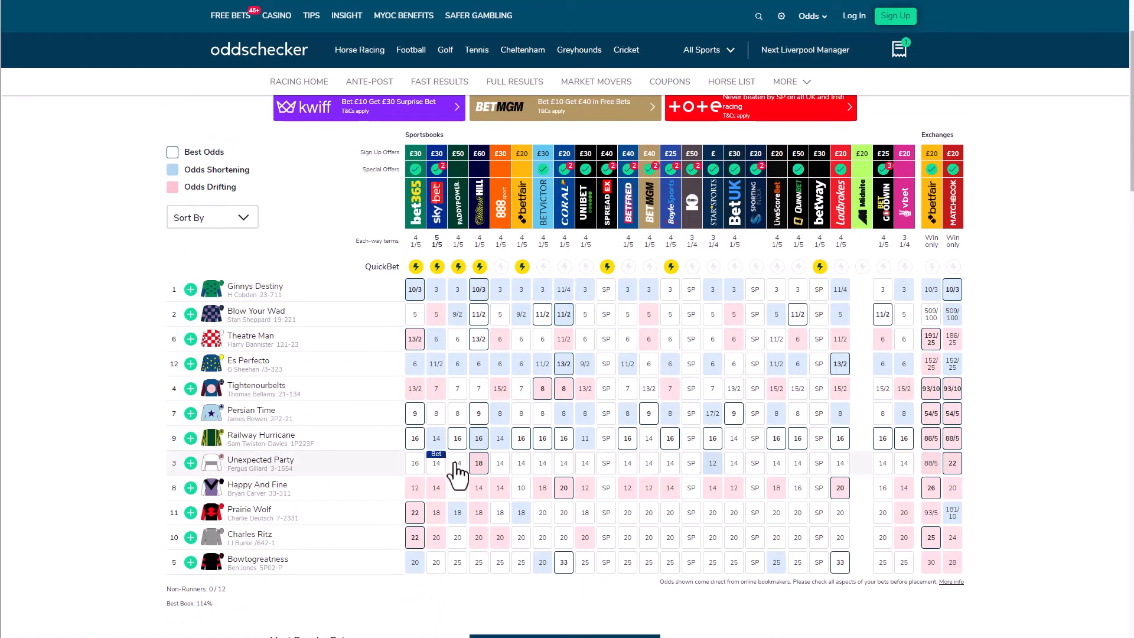
{"action": "mouse_move", "coordinate": [340, 479]}
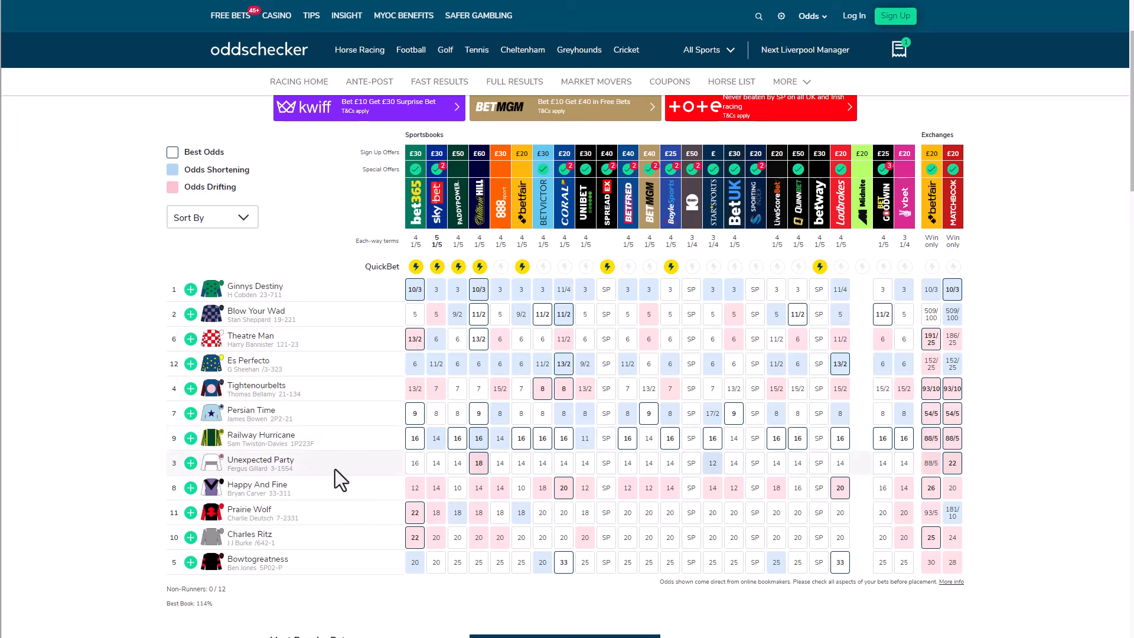
{"action": "mouse_move", "coordinate": [90, 423]}
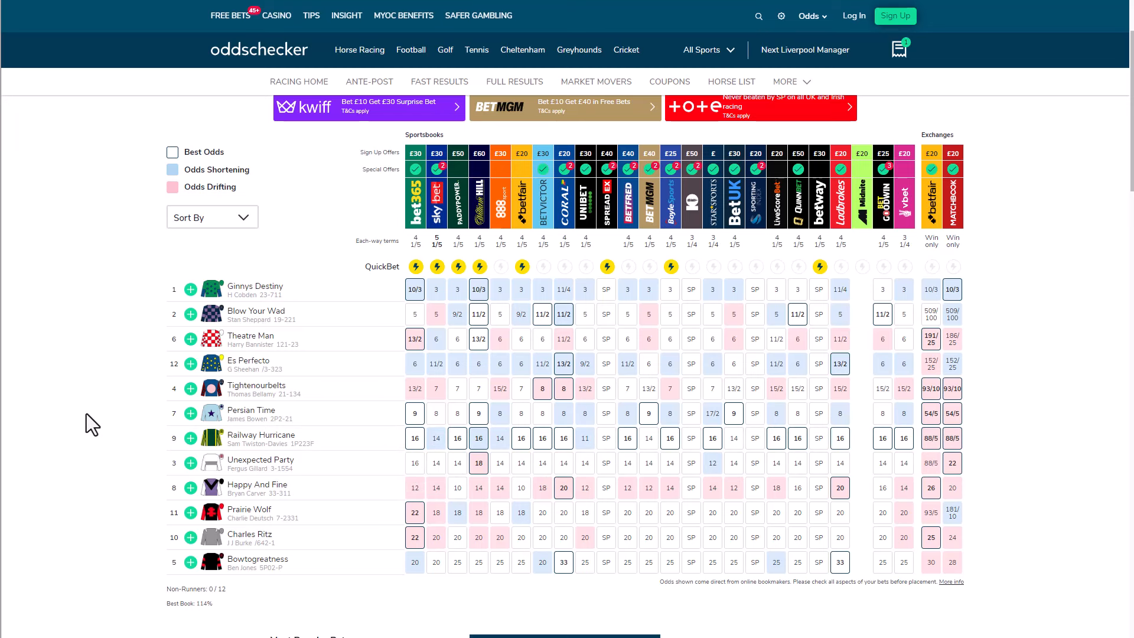
{"action": "mouse_move", "coordinate": [97, 428]}
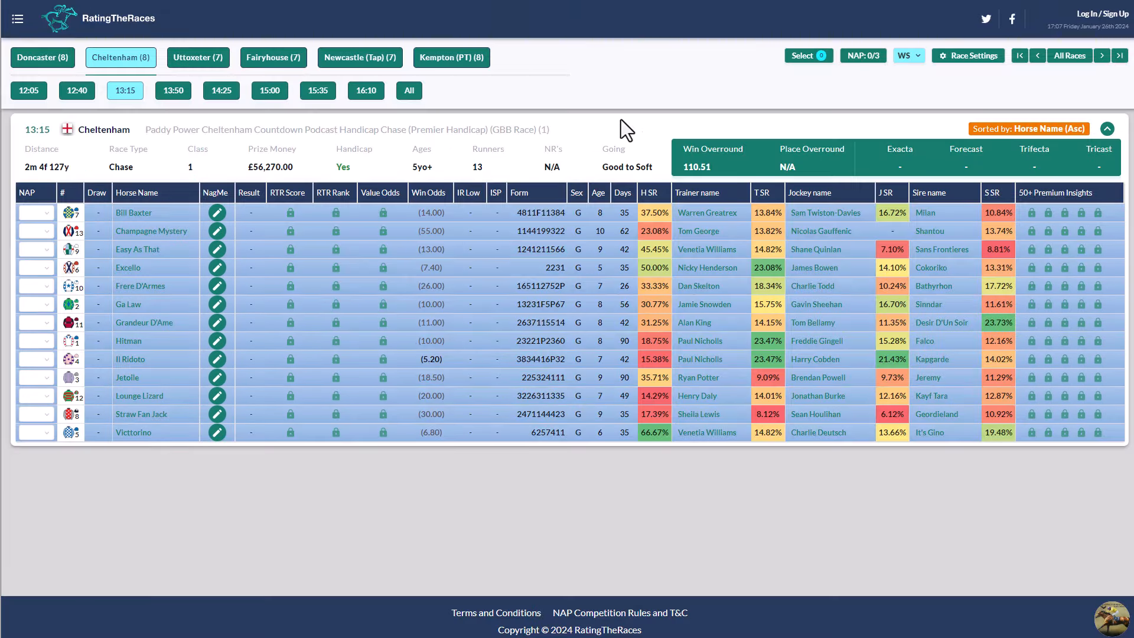
{"action": "mouse_move", "coordinate": [513, 152]}
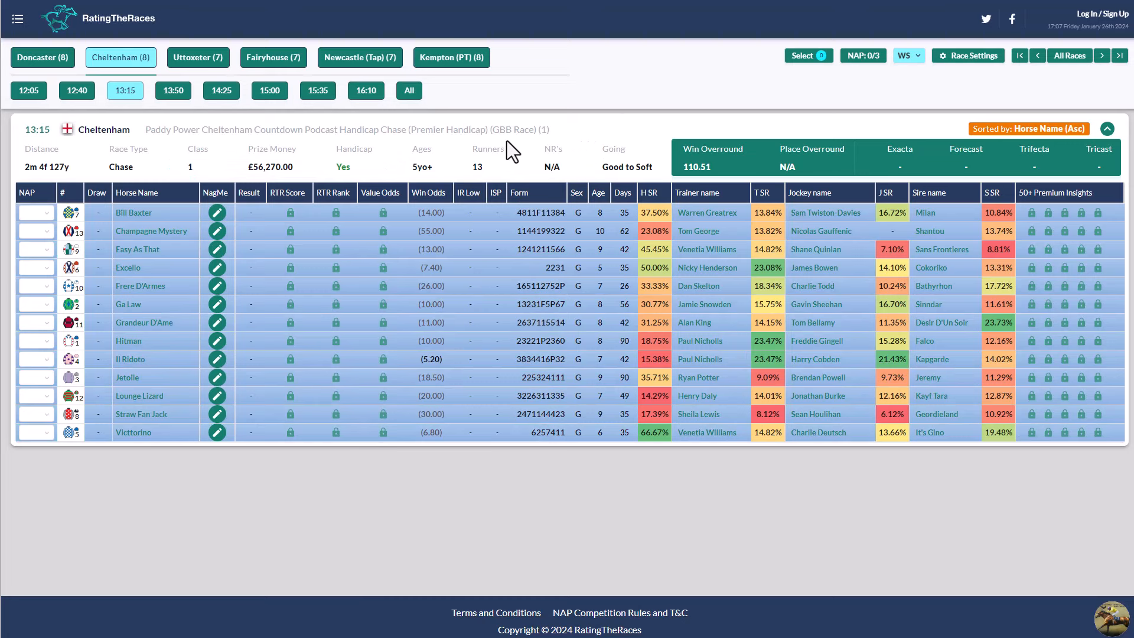
{"action": "mouse_move", "coordinate": [613, 138]}
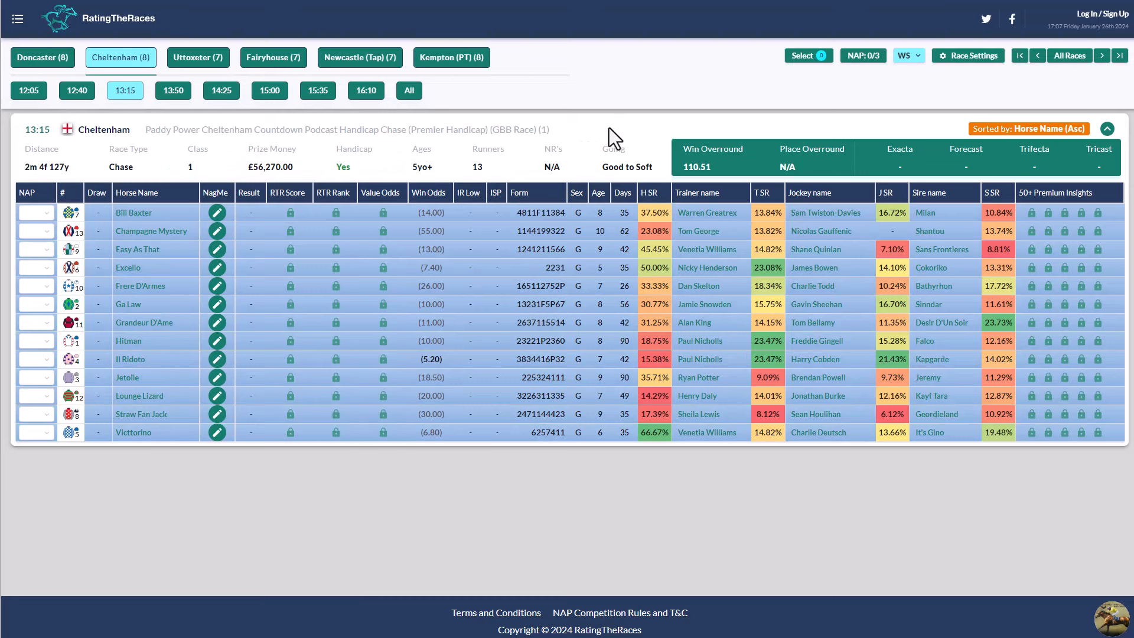
{"action": "mouse_move", "coordinate": [563, 226]}
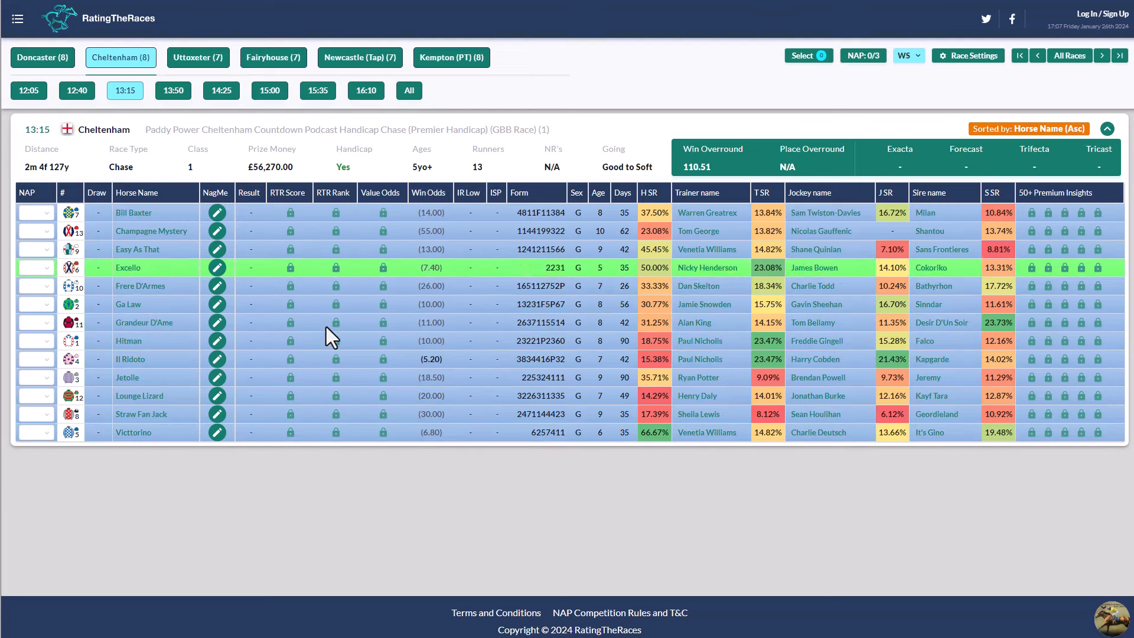
{"action": "mouse_move", "coordinate": [706, 432]}
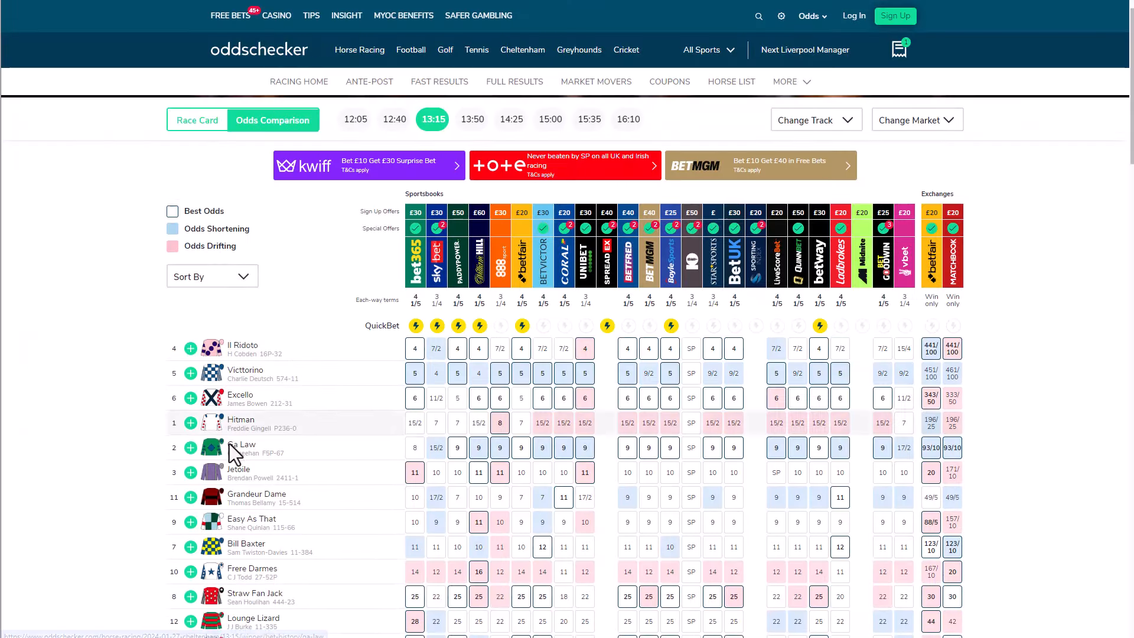
{"action": "mouse_move", "coordinate": [436, 522]}
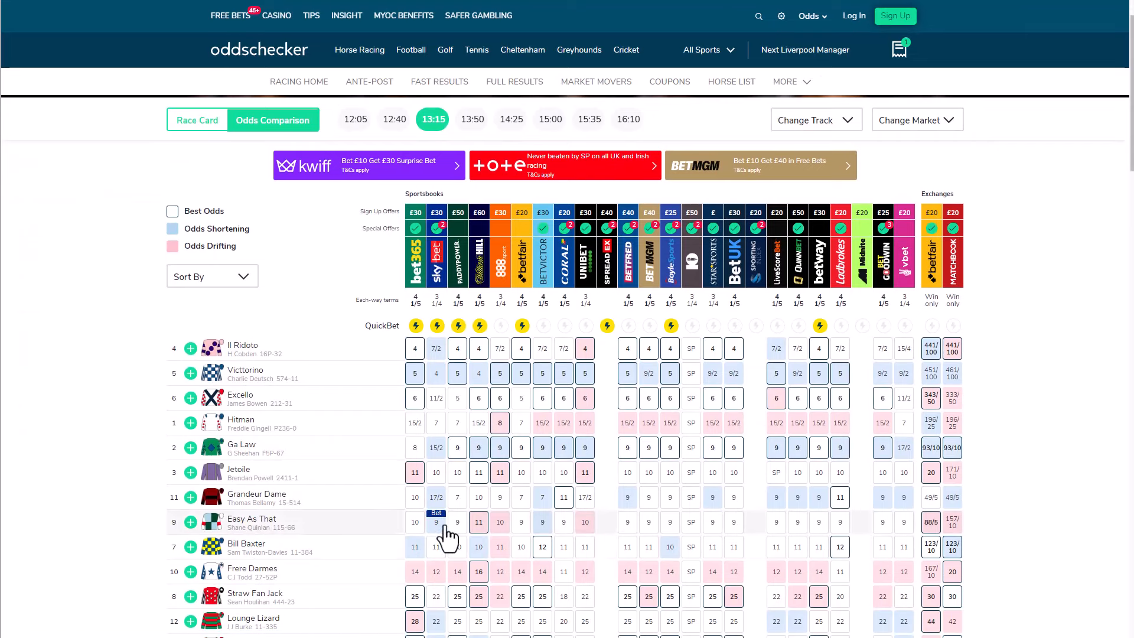
{"action": "mouse_move", "coordinate": [69, 390]}
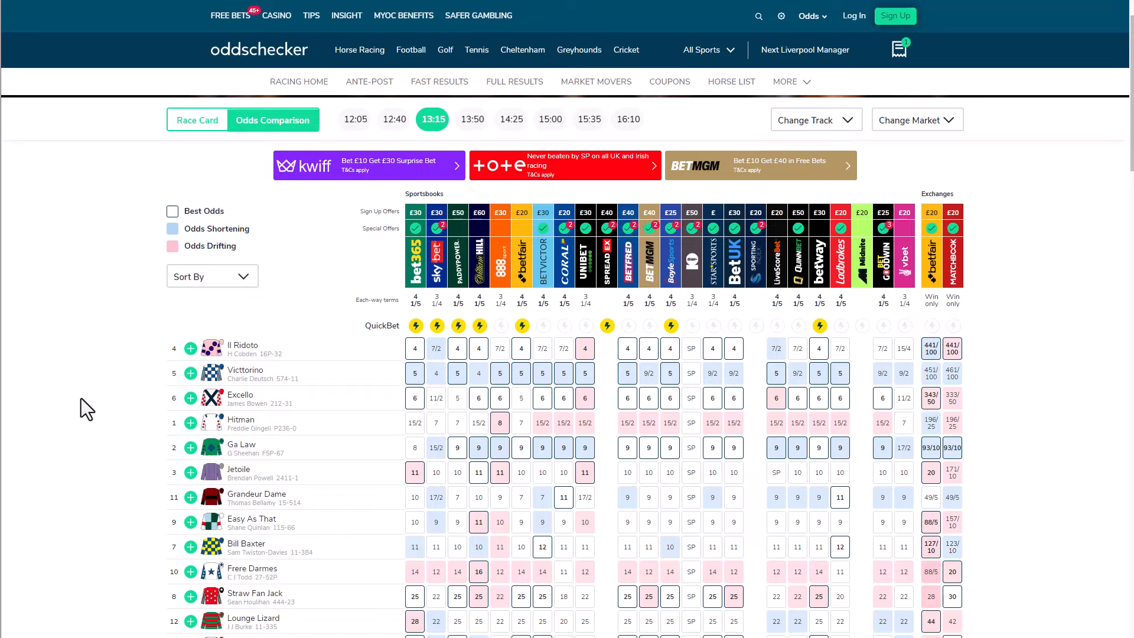
Step: Scroll below the Cheltenham 13:15 odds grid to the popular bets and race preview
{"action": "scroll", "scroll_direction": "down", "scroll_amount": 3}
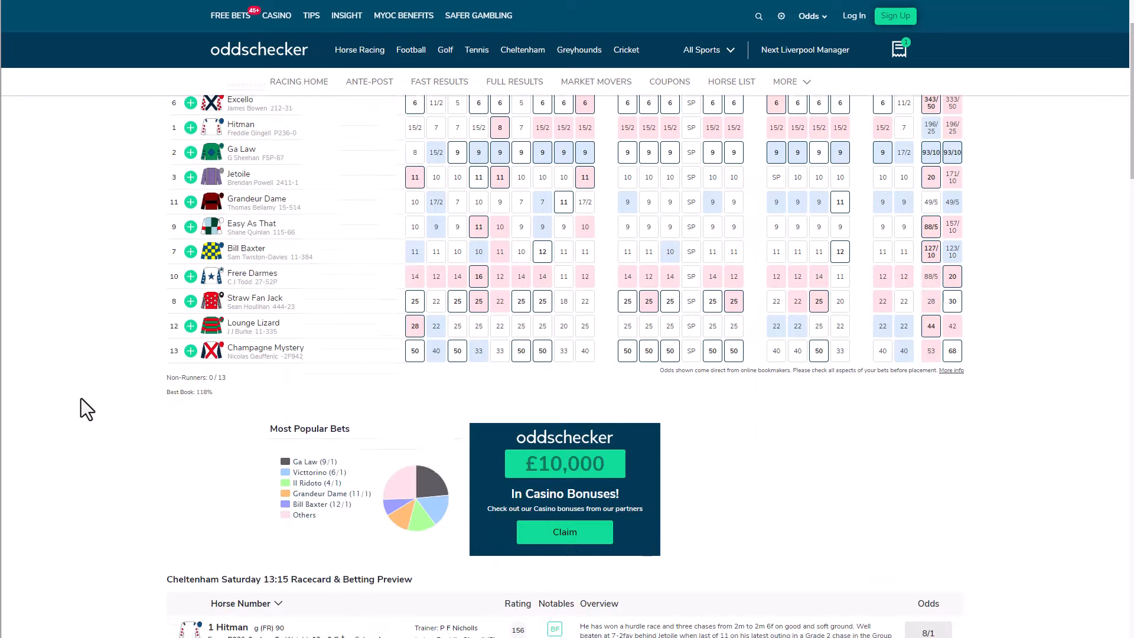
{"action": "scroll", "scroll_direction": "down", "scroll_amount": 3}
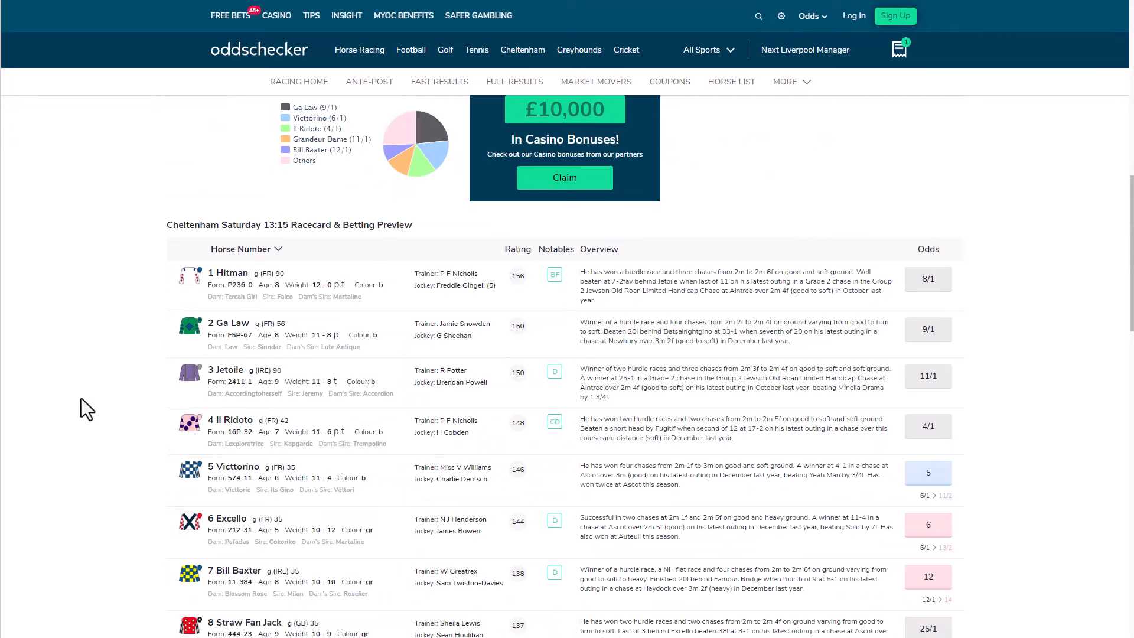
{"action": "scroll", "scroll_direction": "down", "scroll_amount": 3}
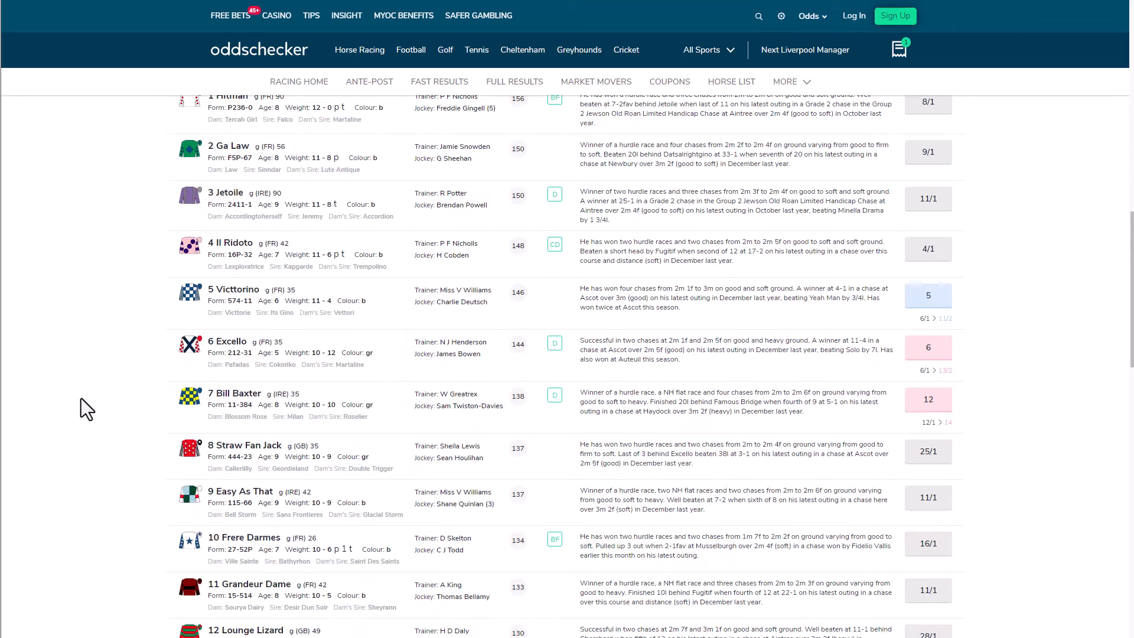
{"action": "mouse_move", "coordinate": [476, 520]}
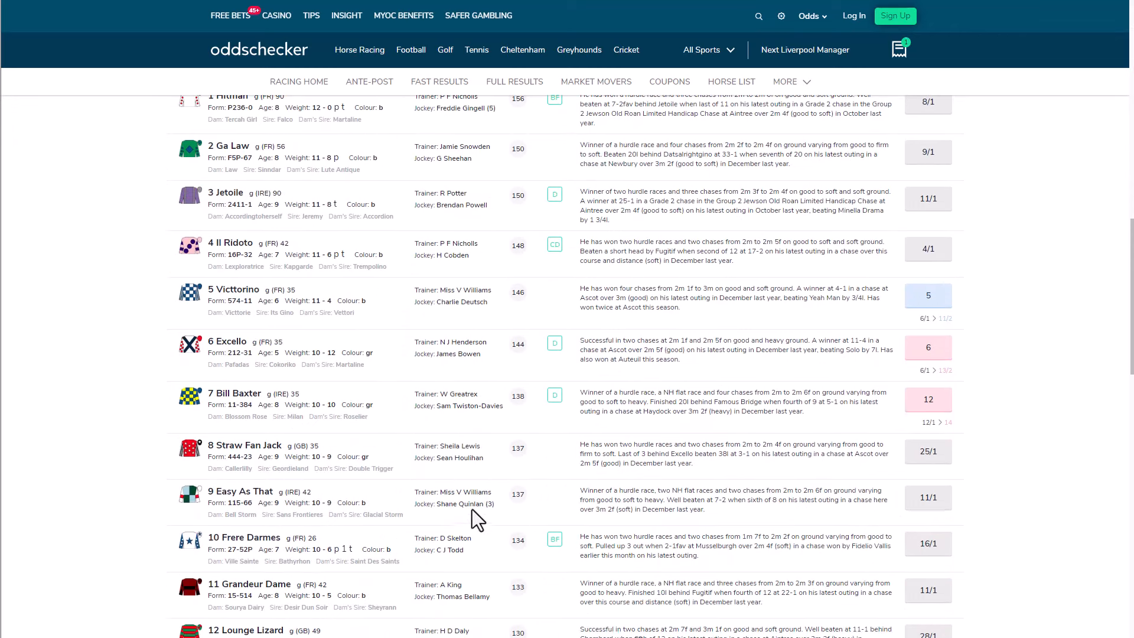
{"action": "scroll", "scroll_direction": "up", "scroll_amount": 3}
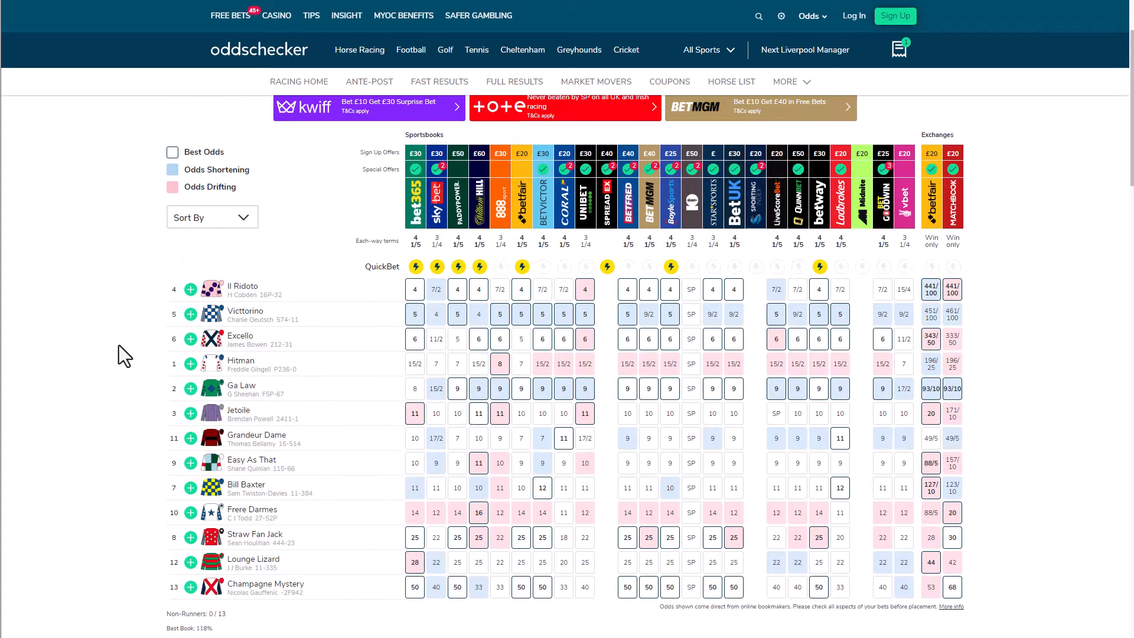
{"action": "mouse_move", "coordinate": [190, 459]}
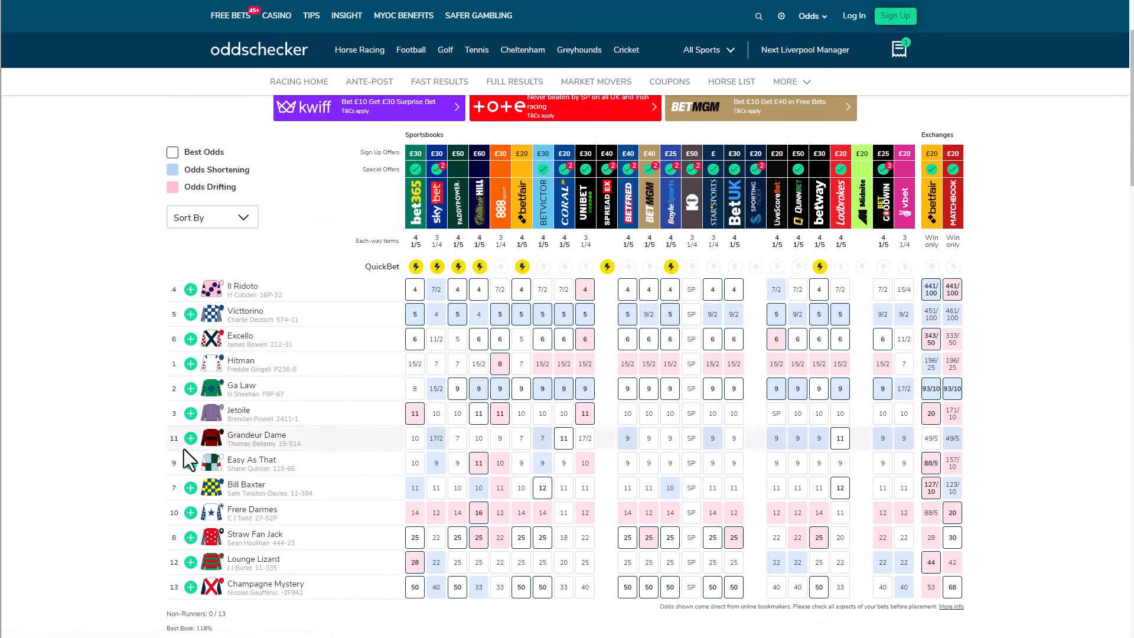
{"action": "mouse_move", "coordinate": [234, 521]}
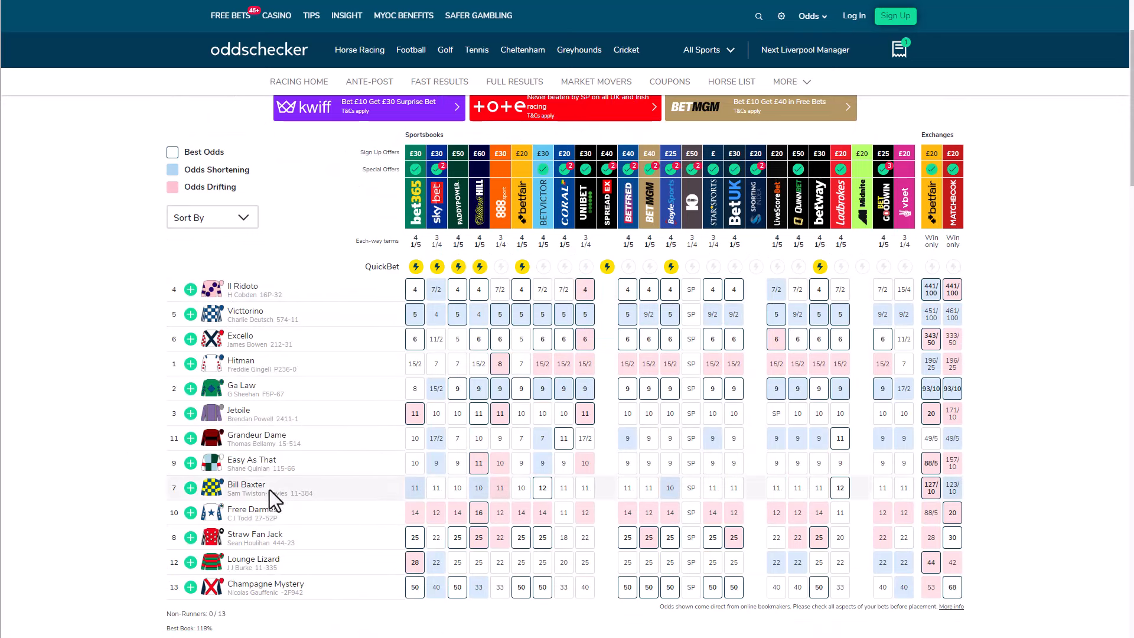
{"action": "mouse_move", "coordinate": [336, 477]}
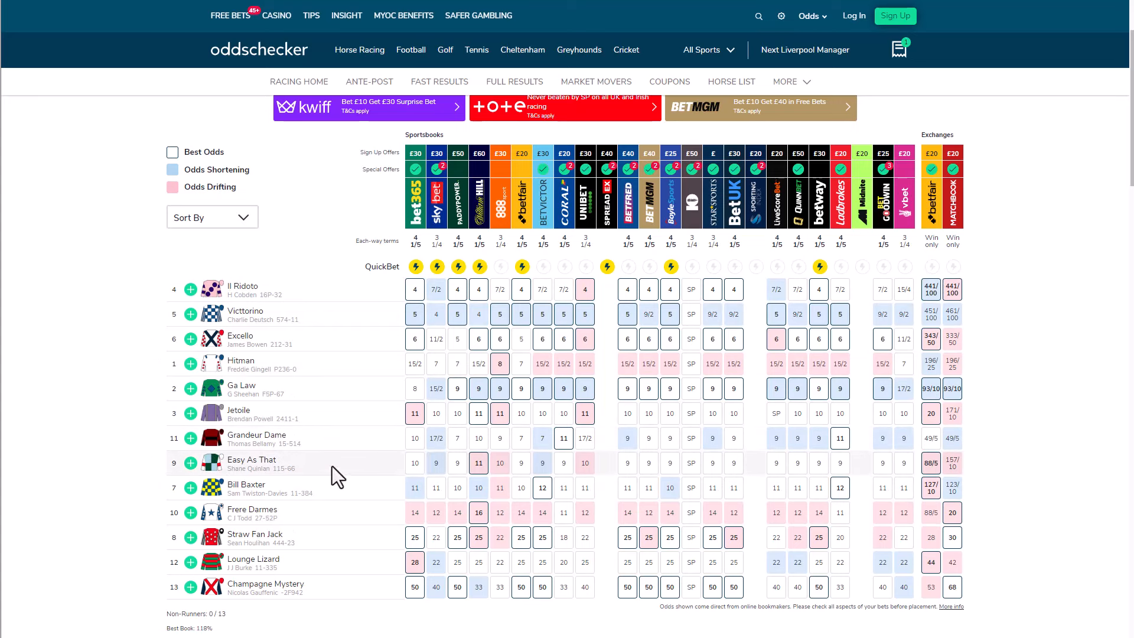
{"action": "mouse_move", "coordinate": [501, 477]}
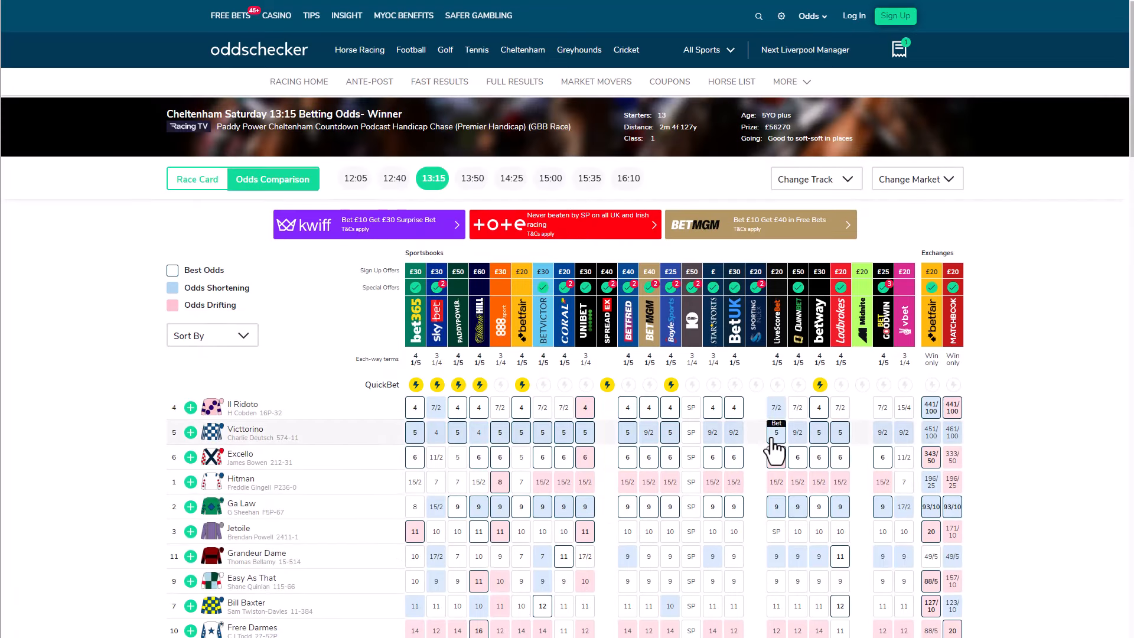
{"action": "mouse_move", "coordinate": [161, 433]}
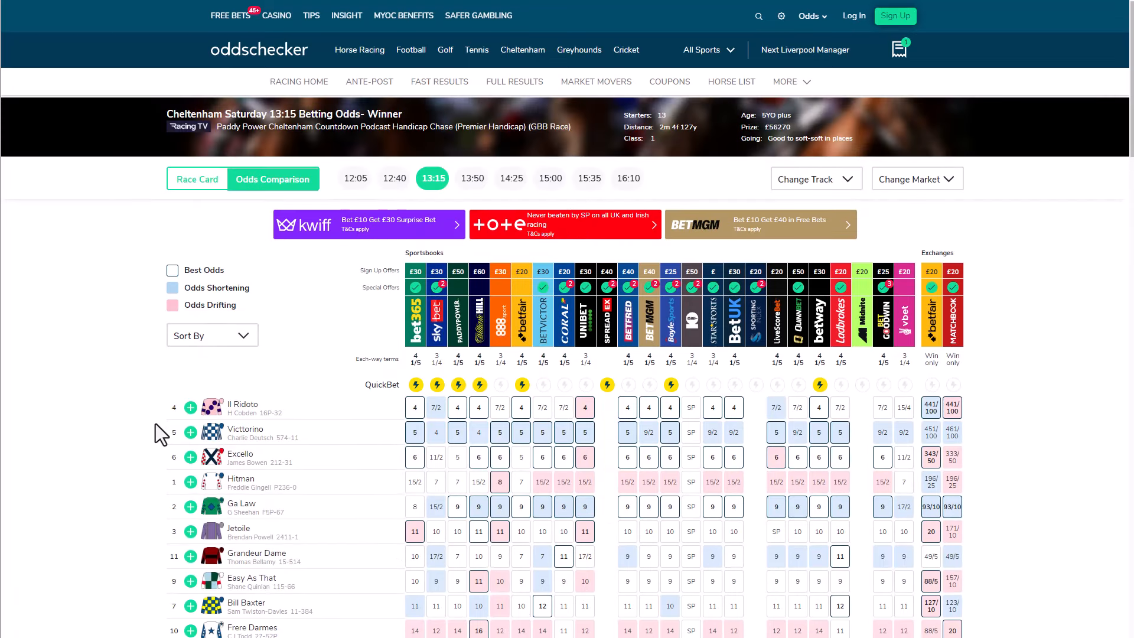